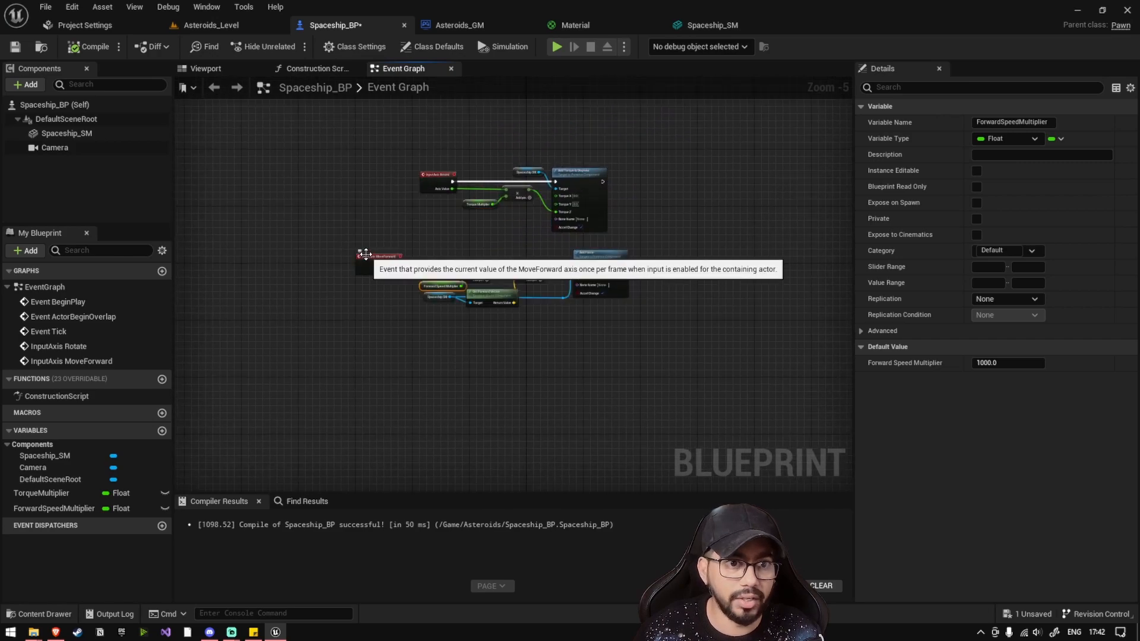
- Switch to the Asteroids_Level editor tab to create the Bullet_BP blueprint there
{"action": "left_click", "coordinate": [201, 25]}
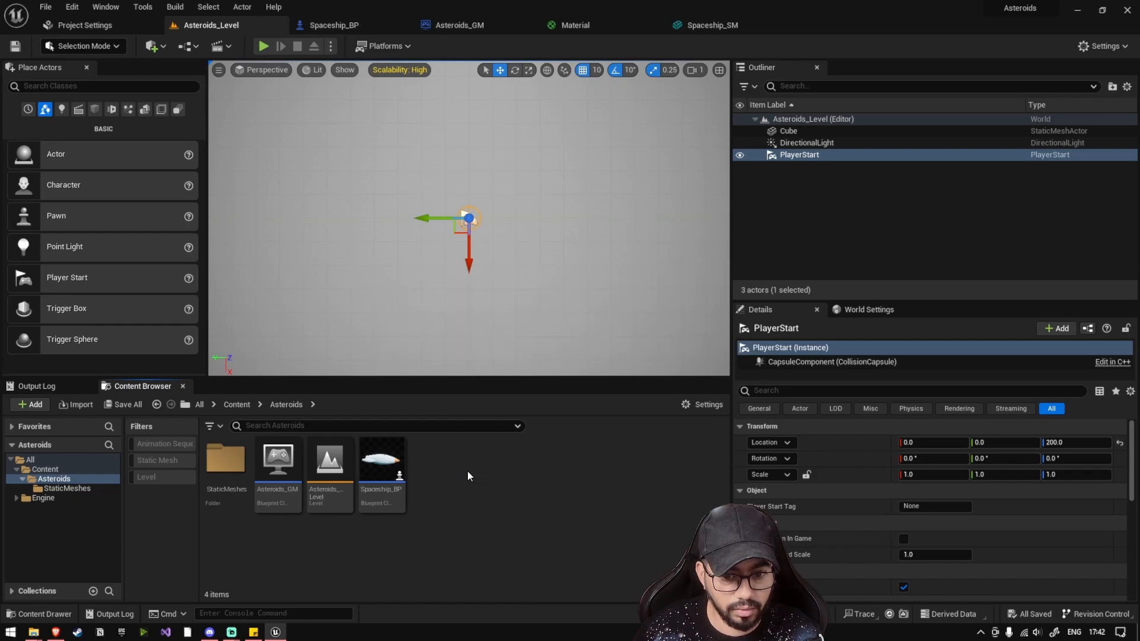
{"action": "mouse_move", "coordinate": [501, 136]}
{"action": "type", "text": "Bullet_BP"}
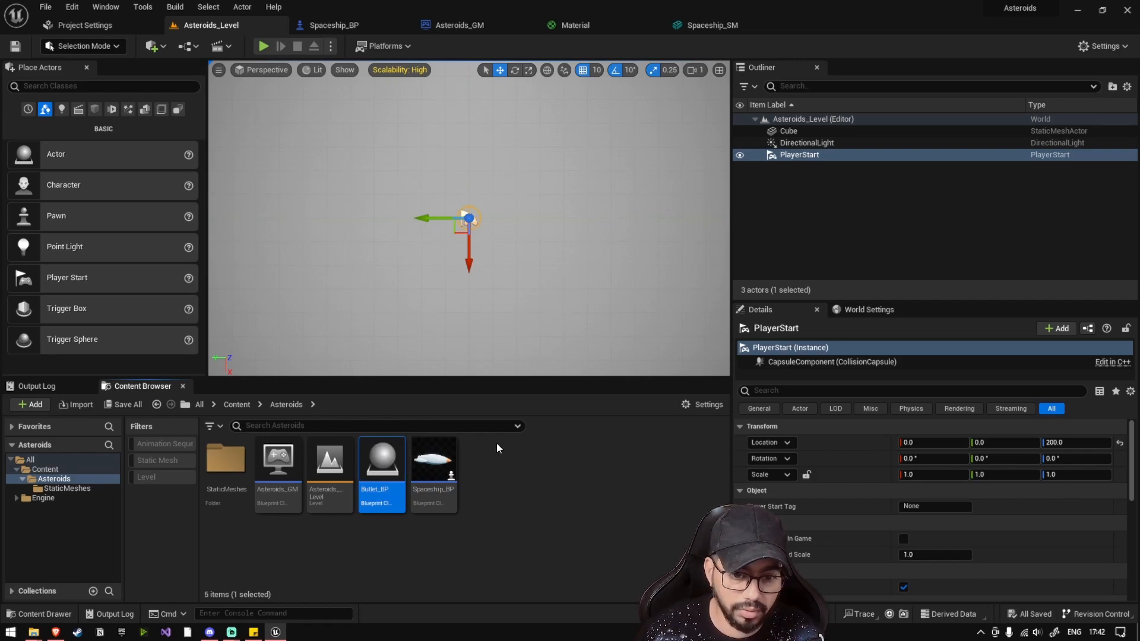
- Open Bullet_BP, add a Sphere component and go to its event graph
{"action": "double_click", "coordinate": [382, 460]}
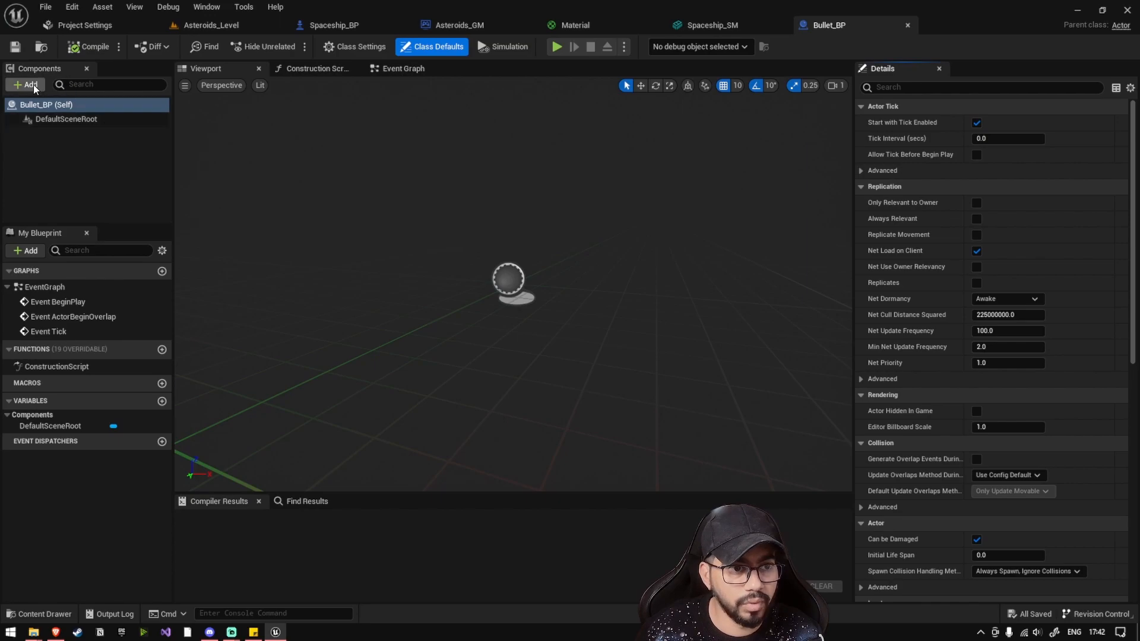
{"action": "left_click", "coordinate": [24, 85]}
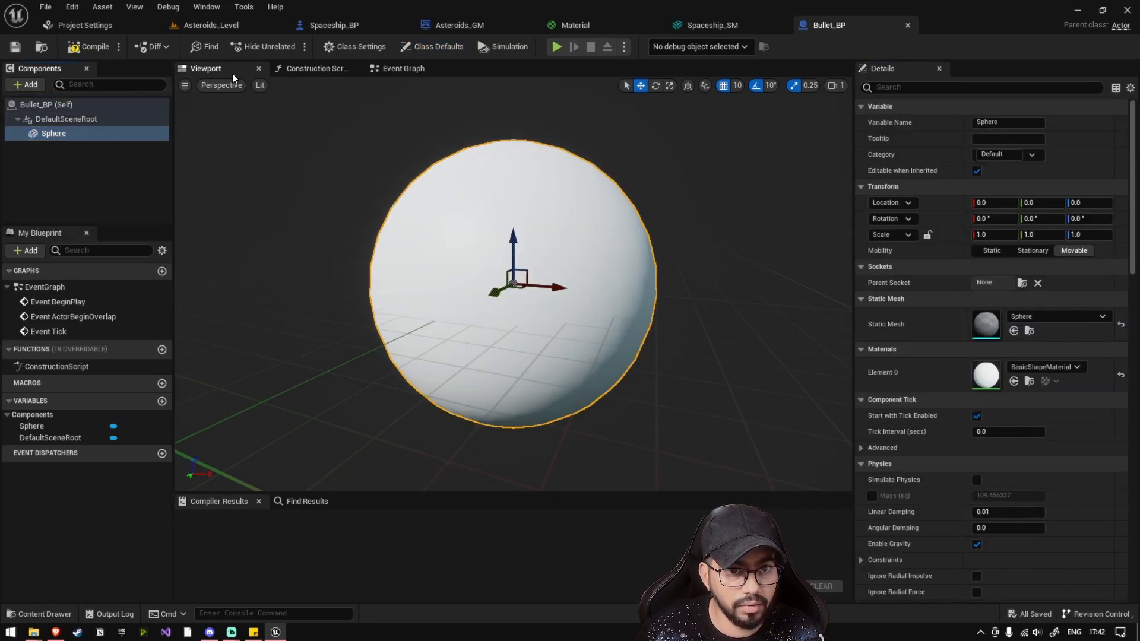
{"action": "left_click", "coordinate": [402, 68]}
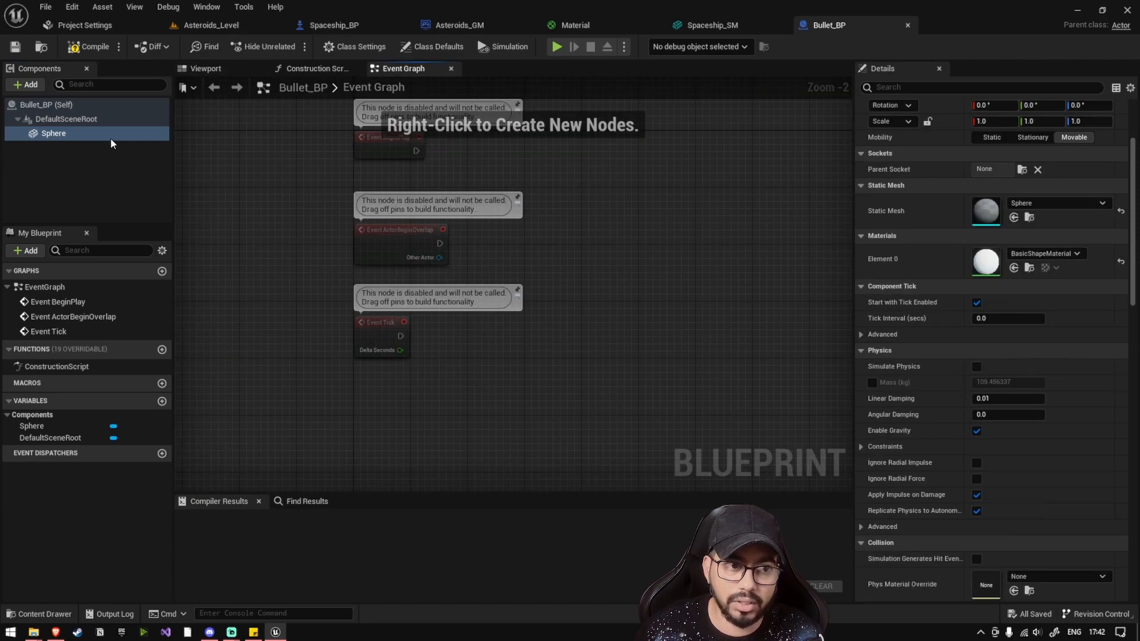
{"action": "left_click", "coordinate": [54, 133]}
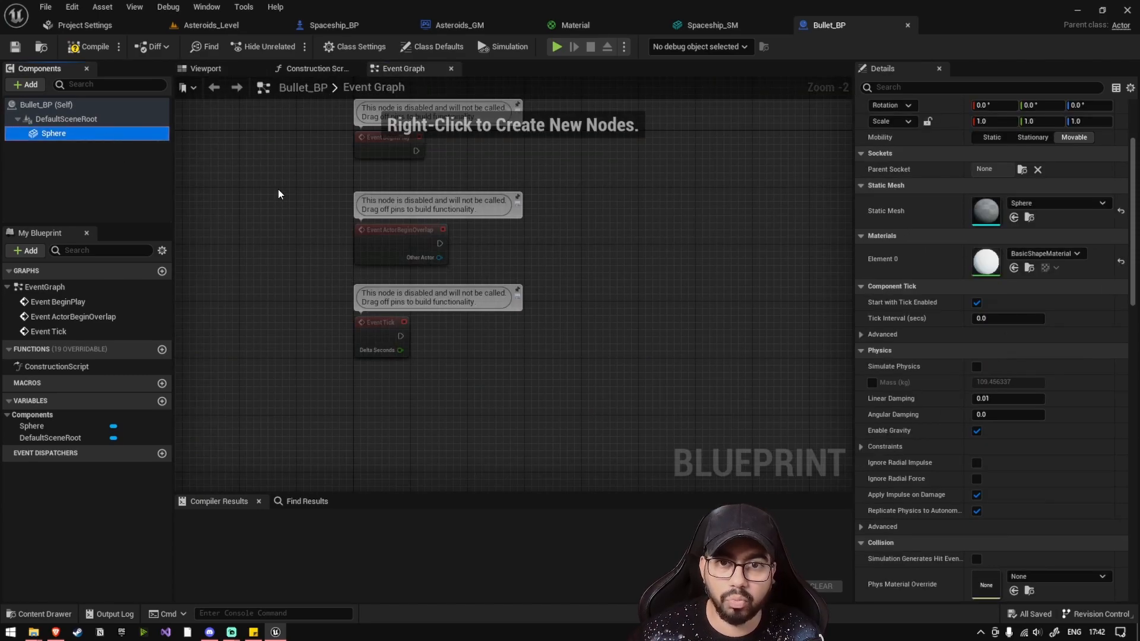
{"action": "mouse_move", "coordinate": [483, 356]}
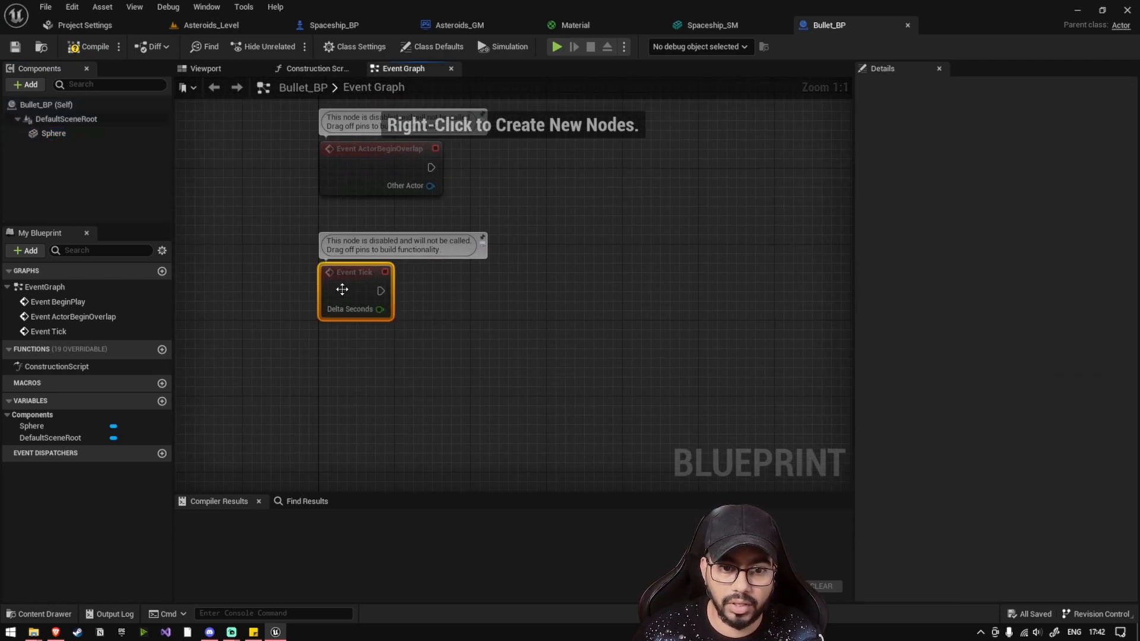
{"action": "mouse_move", "coordinate": [342, 289]}
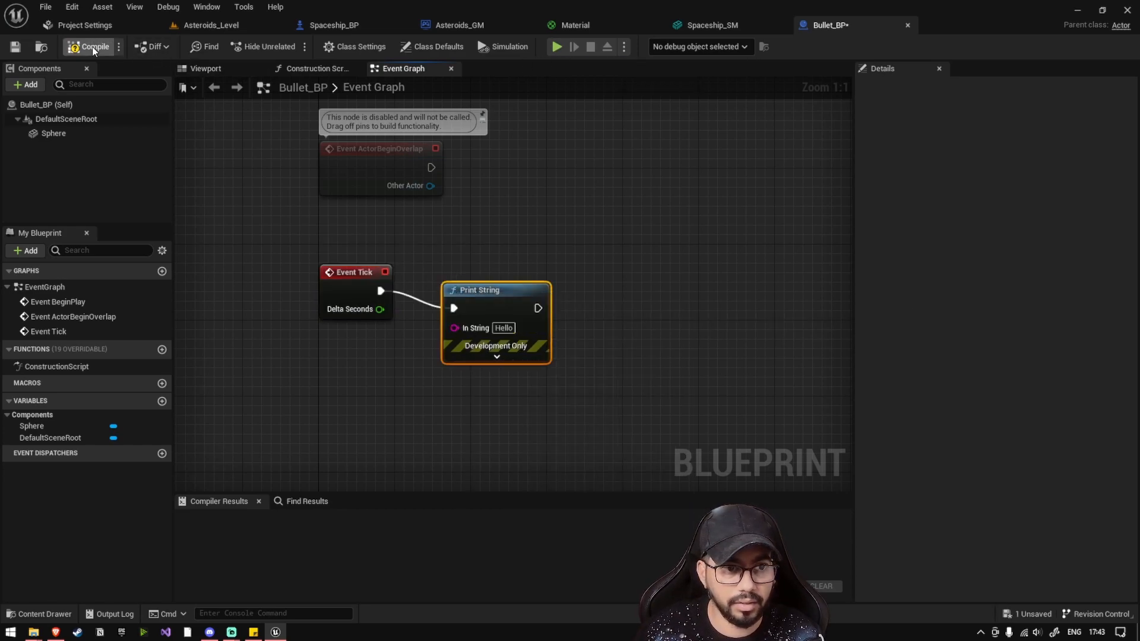
- Compile Bullet_BP and play-test the level to confirm Hello prints every frame
{"action": "left_click", "coordinate": [209, 25]}
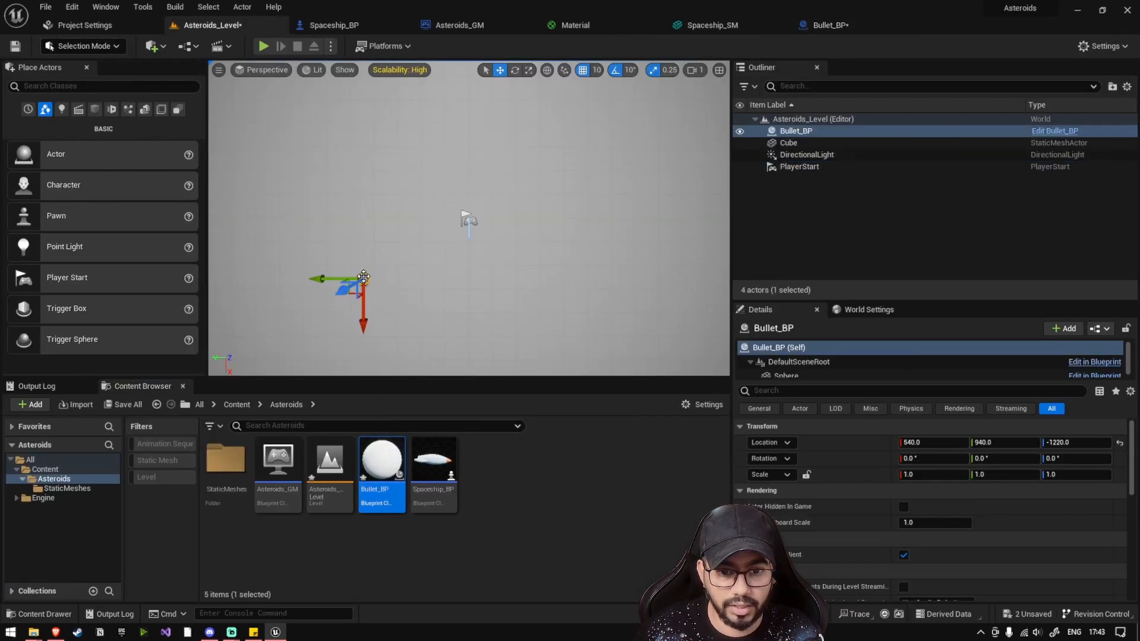
{"action": "left_click", "coordinate": [264, 46]}
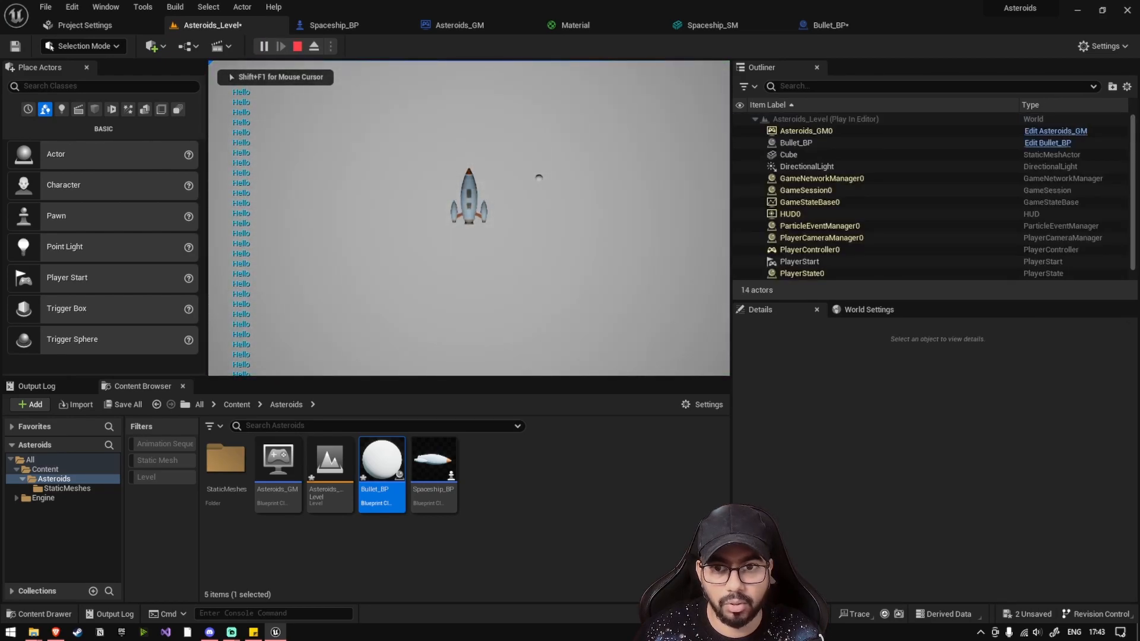
{"action": "left_click", "coordinate": [824, 25]}
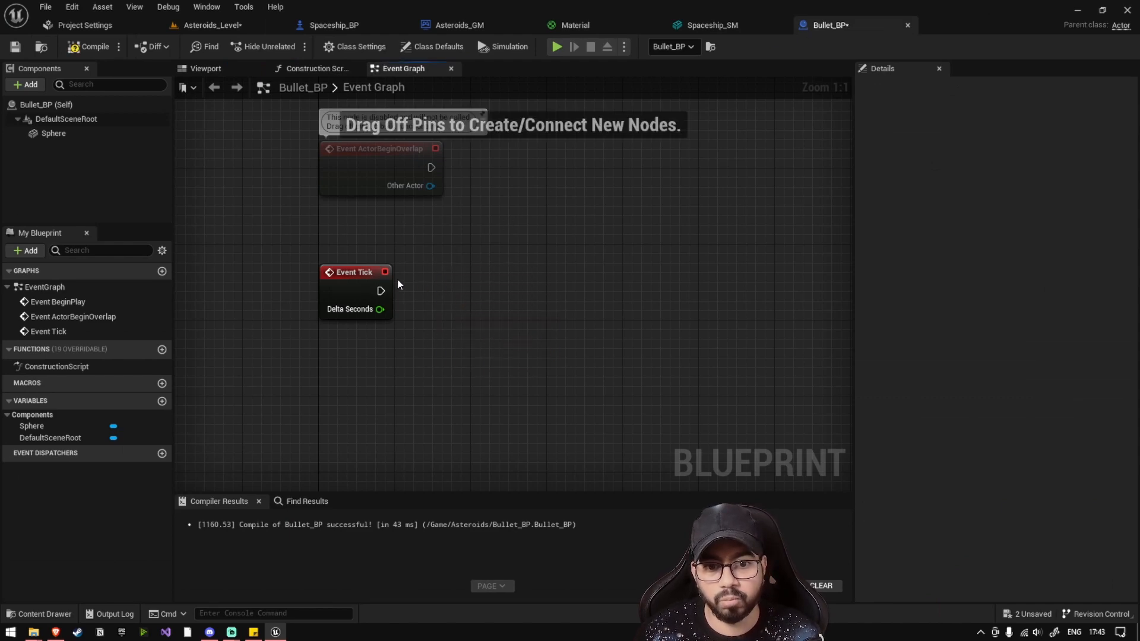
- Drive an Add World Offset on the Sphere from Event Tick
{"action": "left_click", "coordinate": [81, 47]}
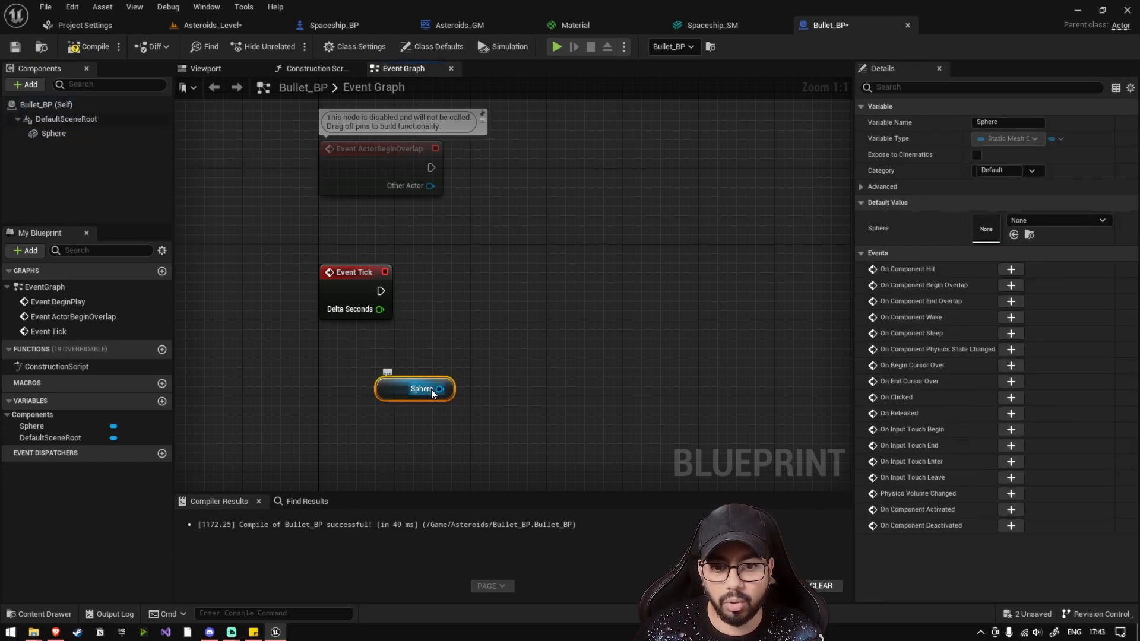
{"action": "left_click_drag", "start_coordinate": [439, 388], "coordinate": [518, 311]}
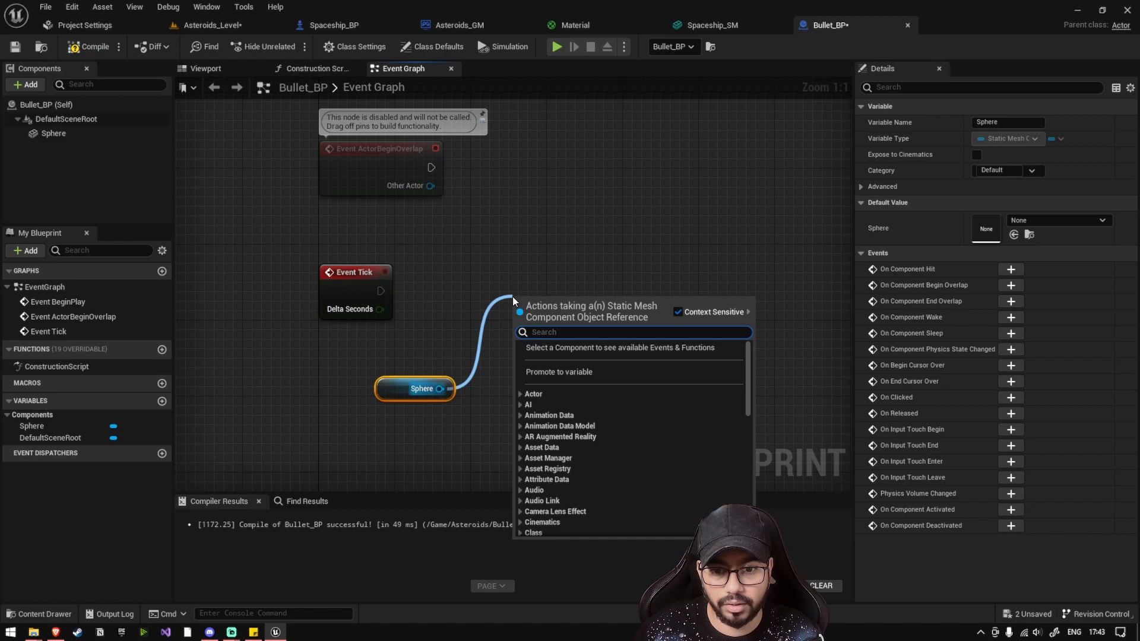
{"action": "type", "text": "addwo"}
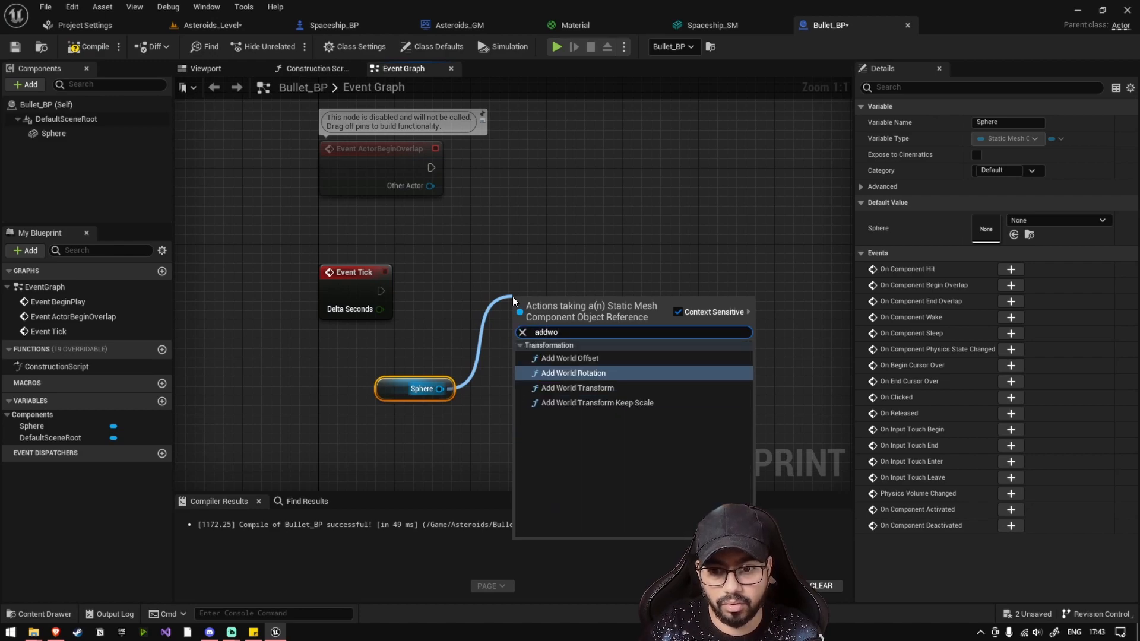
{"action": "left_click", "coordinate": [570, 359]}
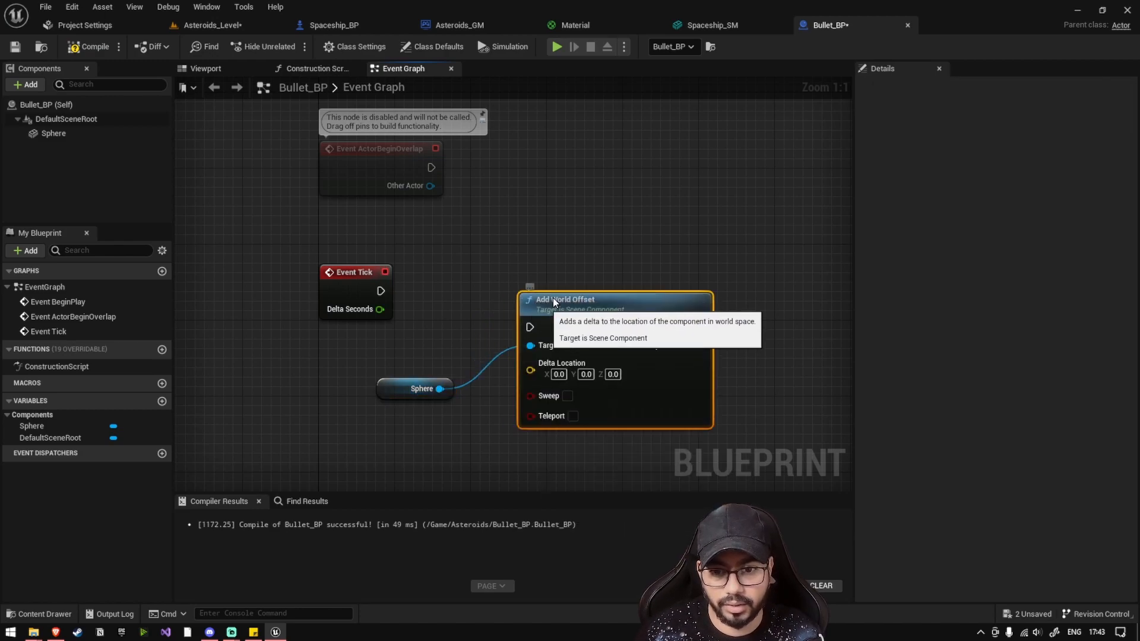
{"action": "left_click", "coordinate": [374, 360]}
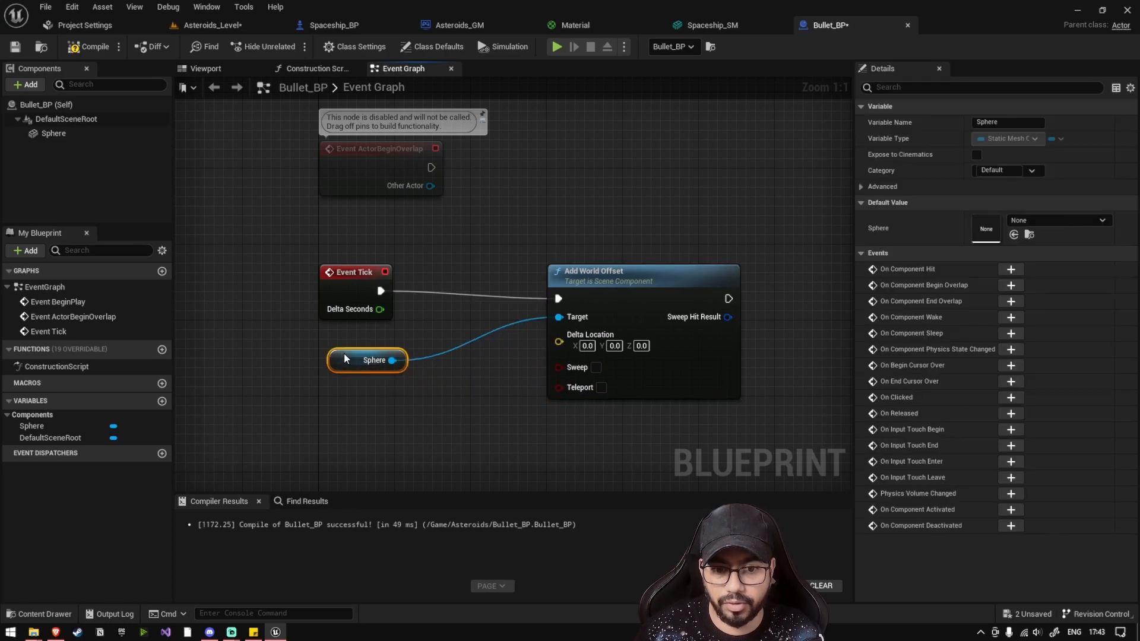
- Feed the Sphere's Get Forward Vector into the offset's Delta Location
{"action": "right_click", "coordinate": [558, 342]}
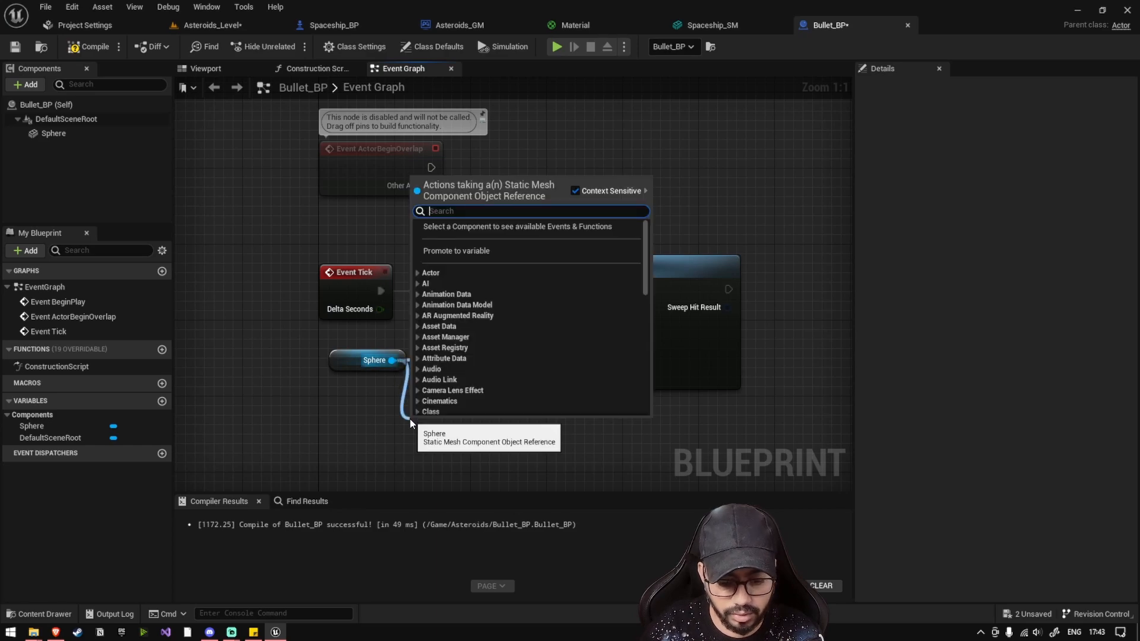
{"action": "left_click", "coordinate": [435, 433]}
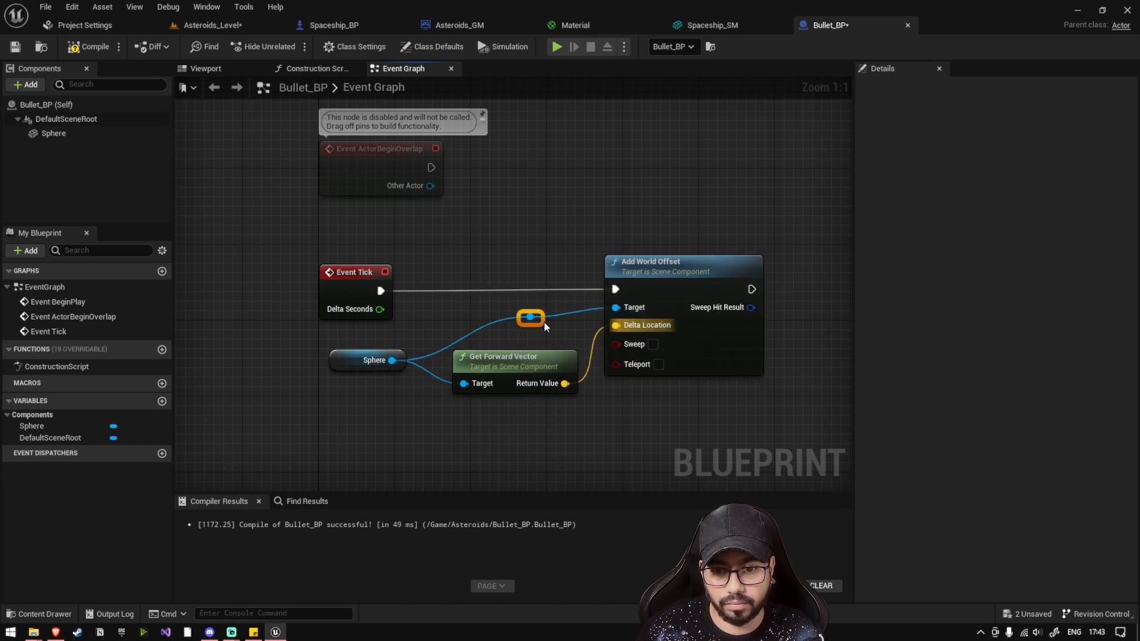
{"action": "left_click_drag", "start_coordinate": [531, 318], "coordinate": [446, 319]}
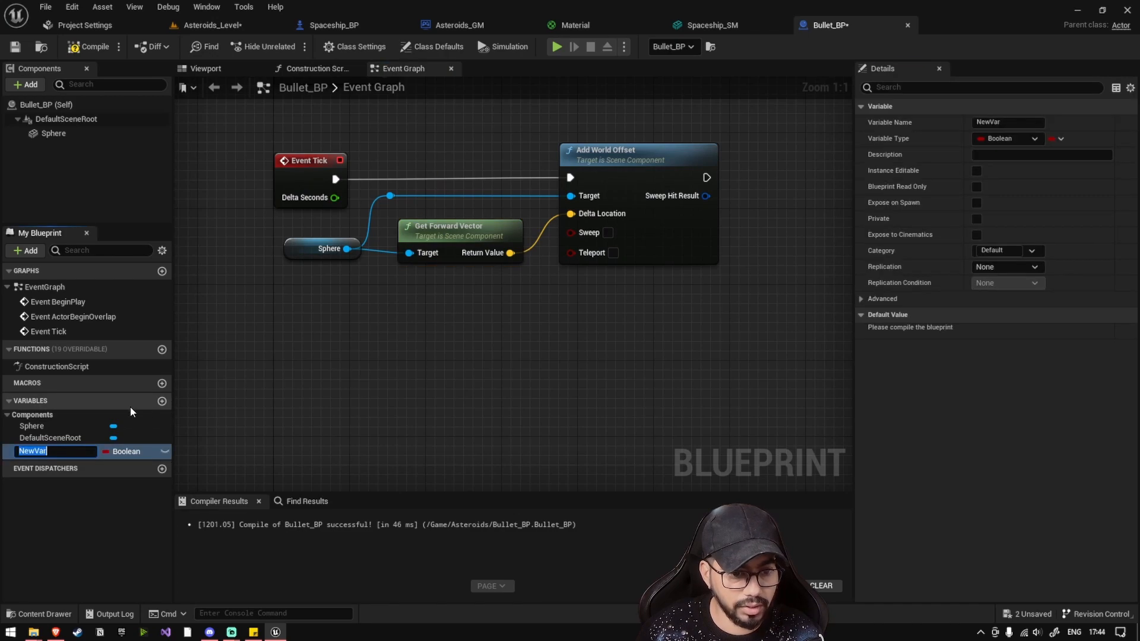
- Create a float variable SpeedMultiplier and multiply it into the Delta Location
{"action": "type", "text": "Spe"}
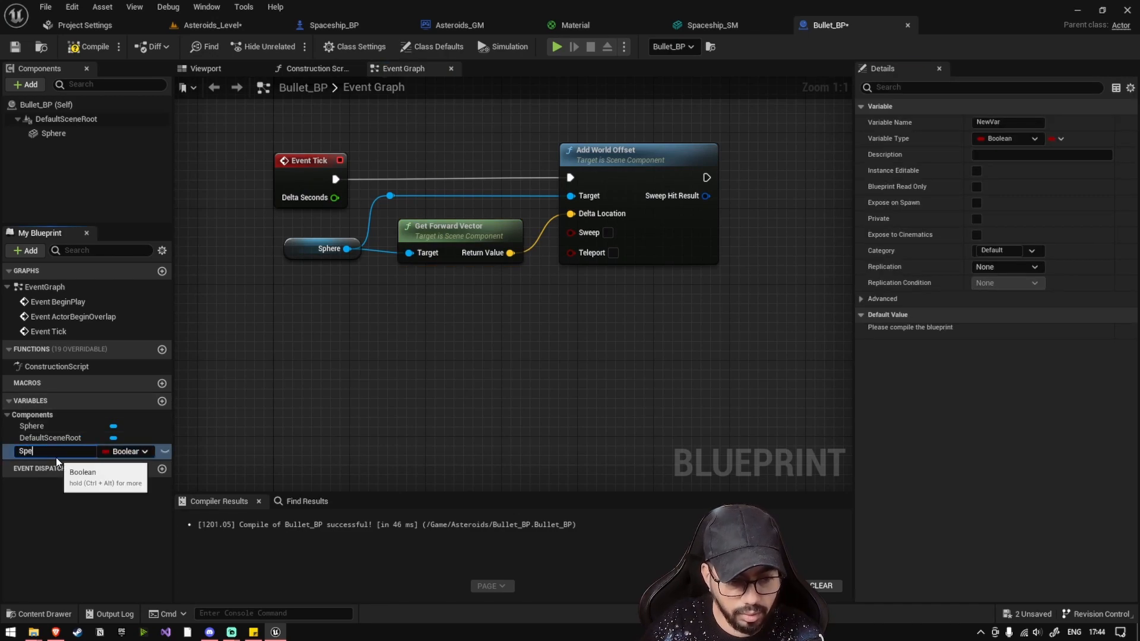
{"action": "type", "text": "SpeedMultiplier"}
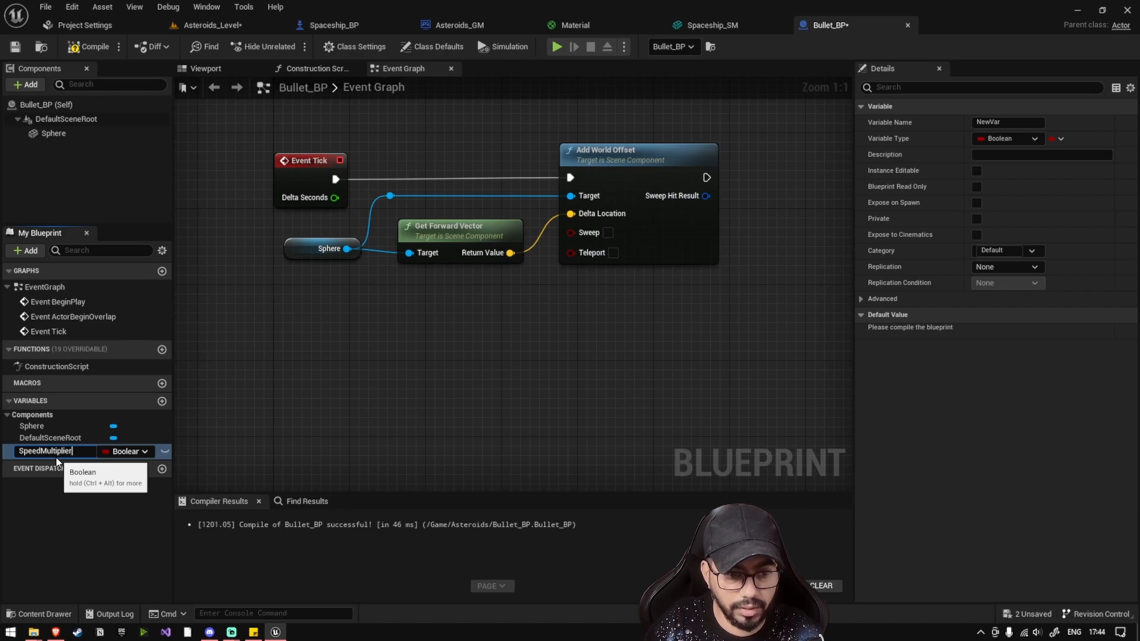
{"action": "left_click", "coordinate": [148, 451]}
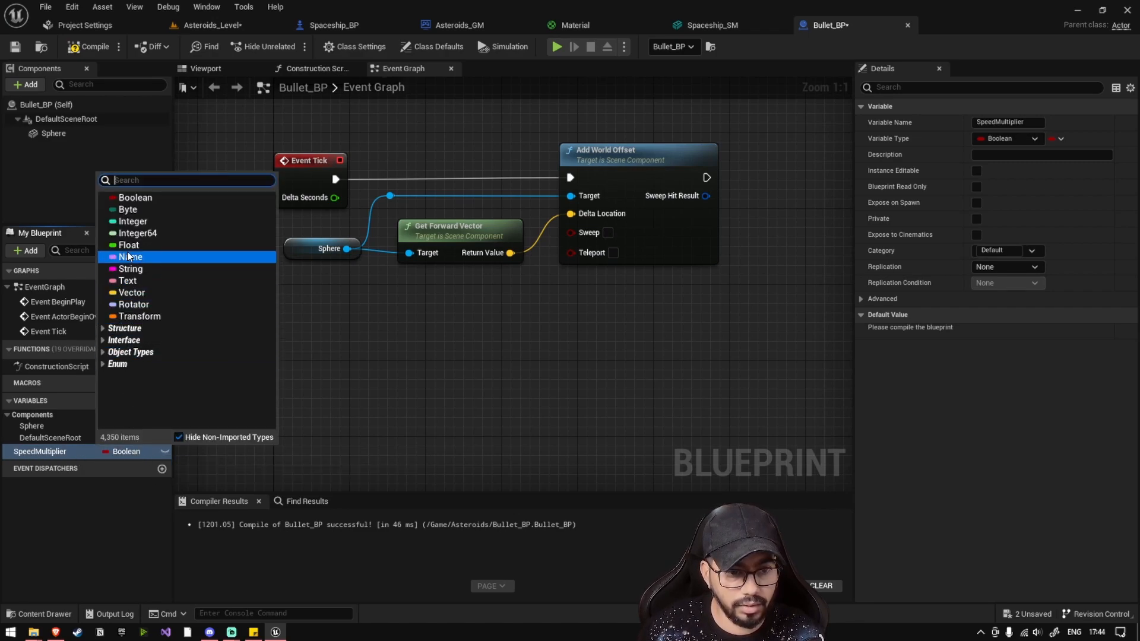
{"action": "left_click", "coordinate": [129, 245]}
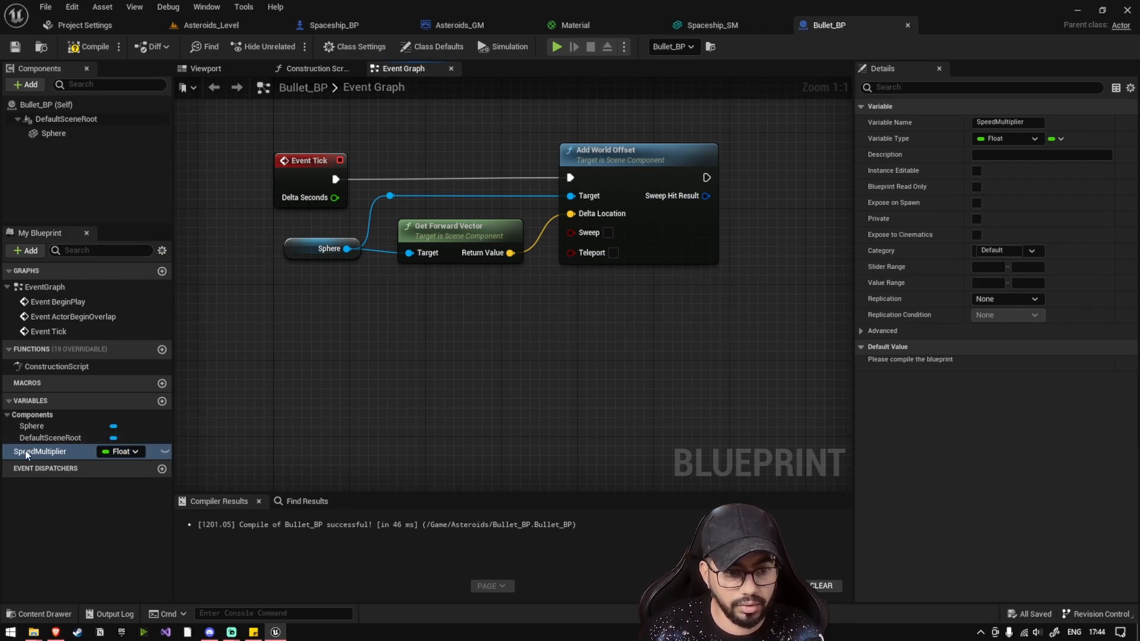
{"action": "left_click_drag", "start_coordinate": [41, 451], "coordinate": [401, 334]}
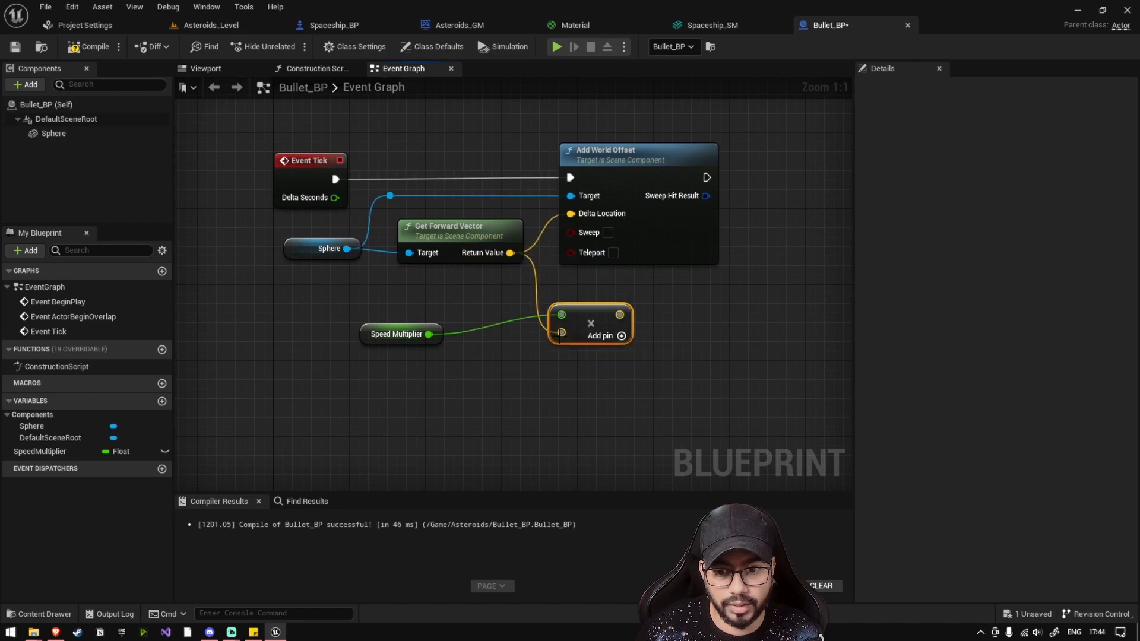
{"action": "left_click_drag", "start_coordinate": [638, 150], "coordinate": [741, 140]}
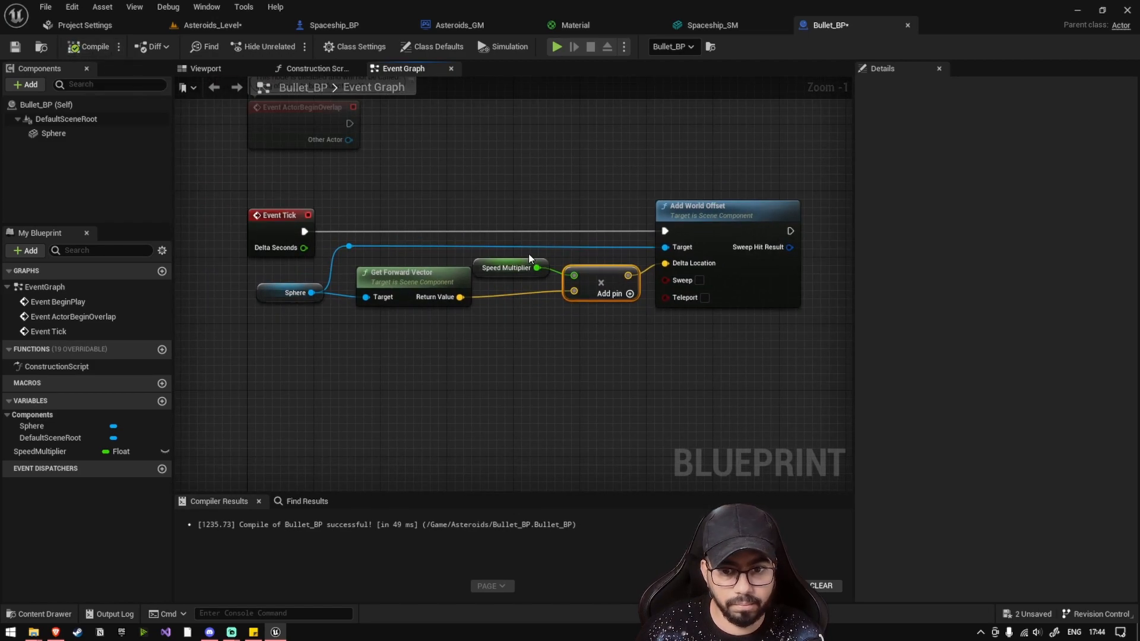
- Give SpeedMultiplier a default of 100.0, play-test, then move to Spaceship_BP
{"action": "left_click", "coordinate": [508, 269]}
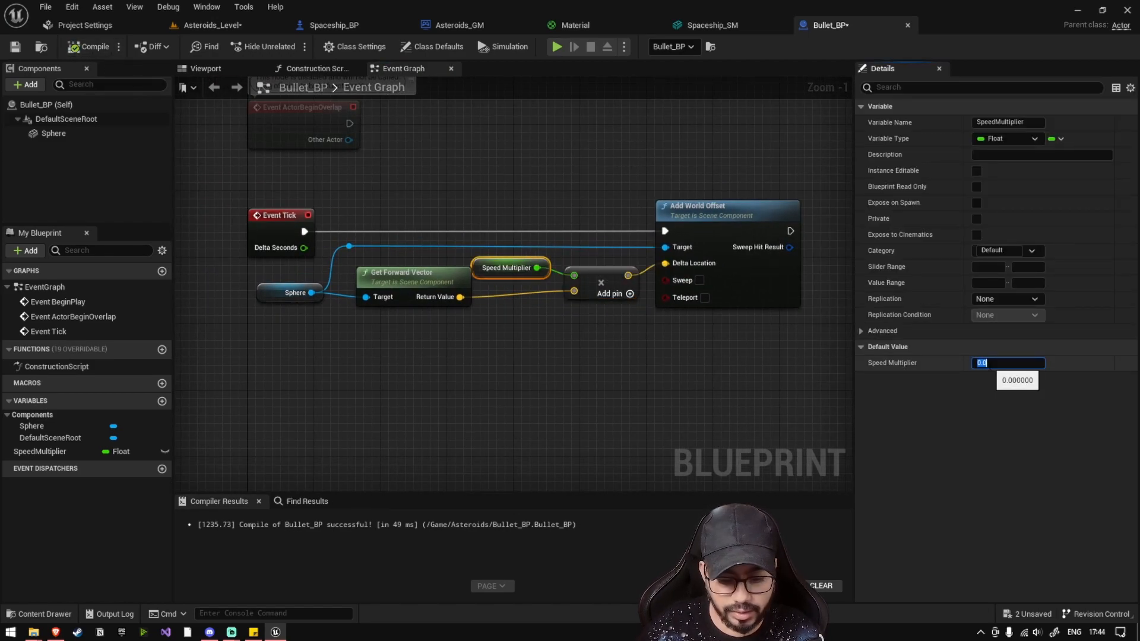
{"action": "type", "text": "100.0"}
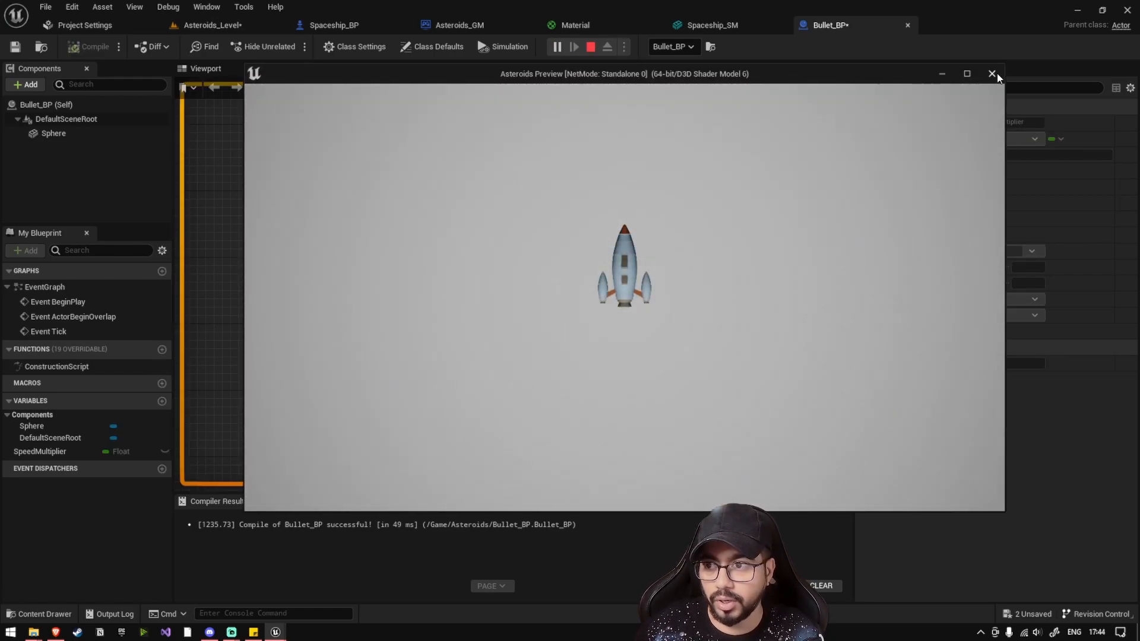
{"action": "left_click", "coordinate": [992, 74]}
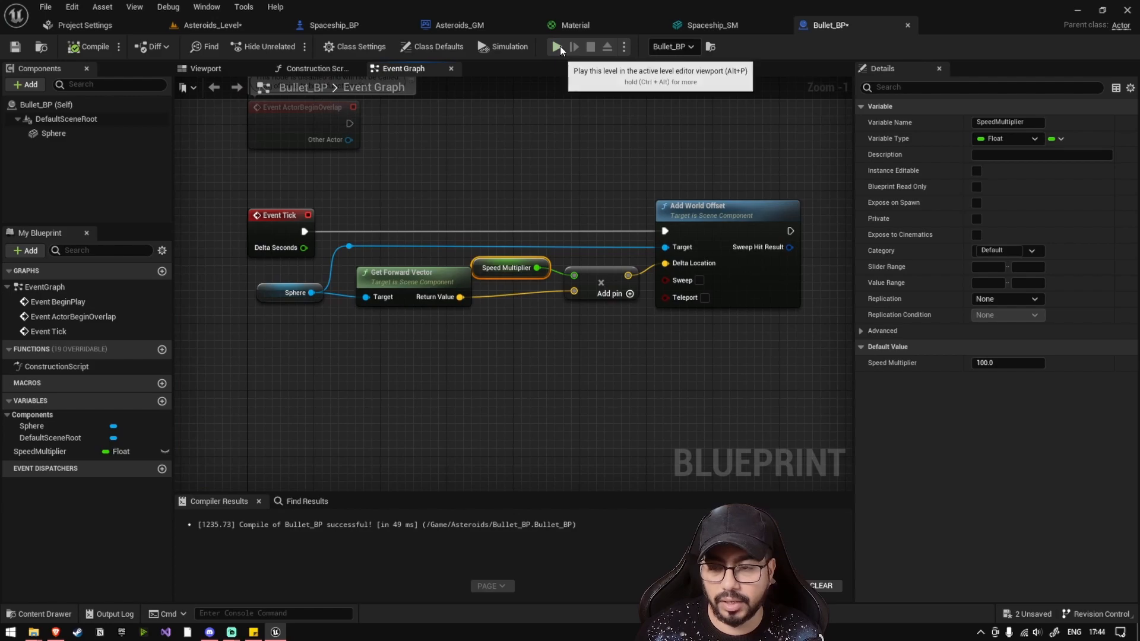
{"action": "left_click", "coordinate": [558, 46]}
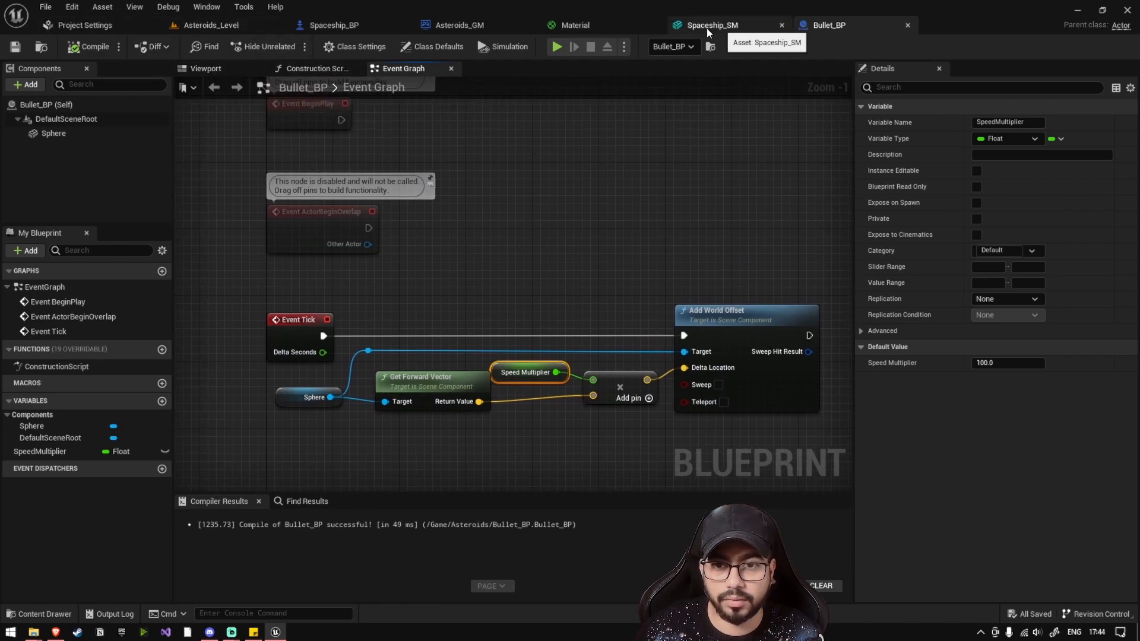
{"action": "left_click", "coordinate": [342, 25]}
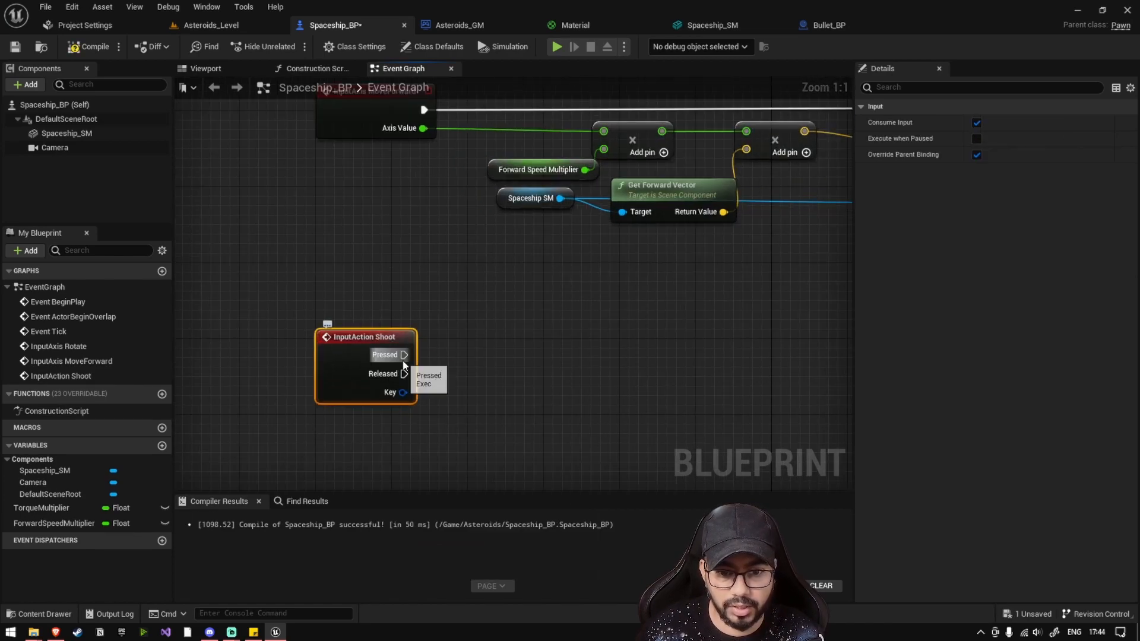
- Check the Shoot input mapping and add a Spawn Actor from Class node after InputAction Shoot
{"action": "left_click", "coordinate": [66, 25]}
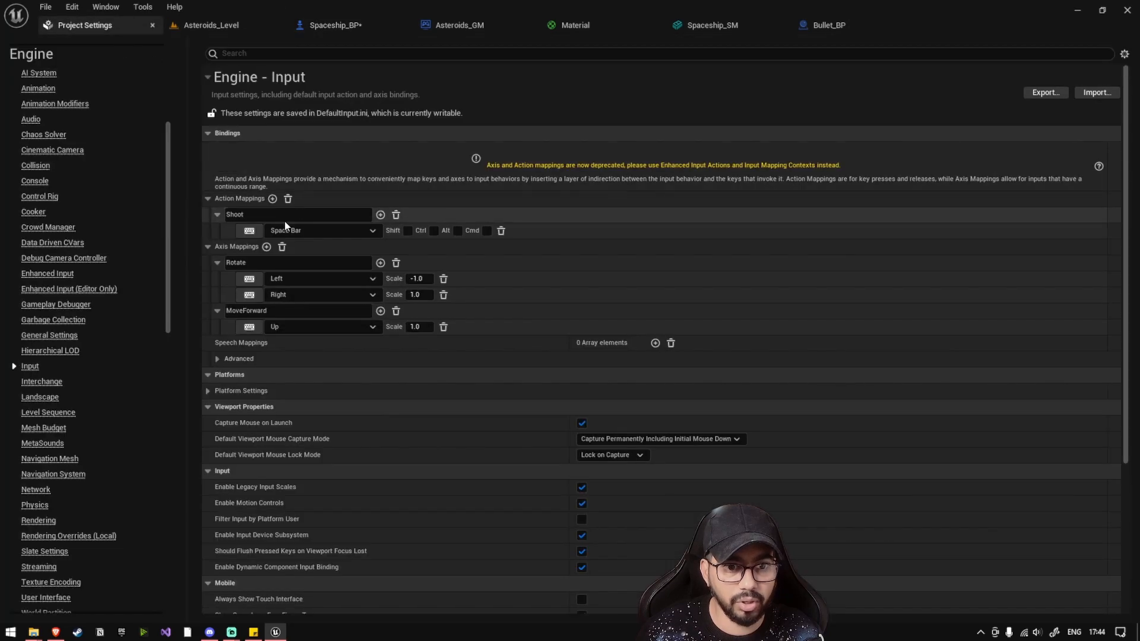
{"action": "left_click", "coordinate": [335, 25]}
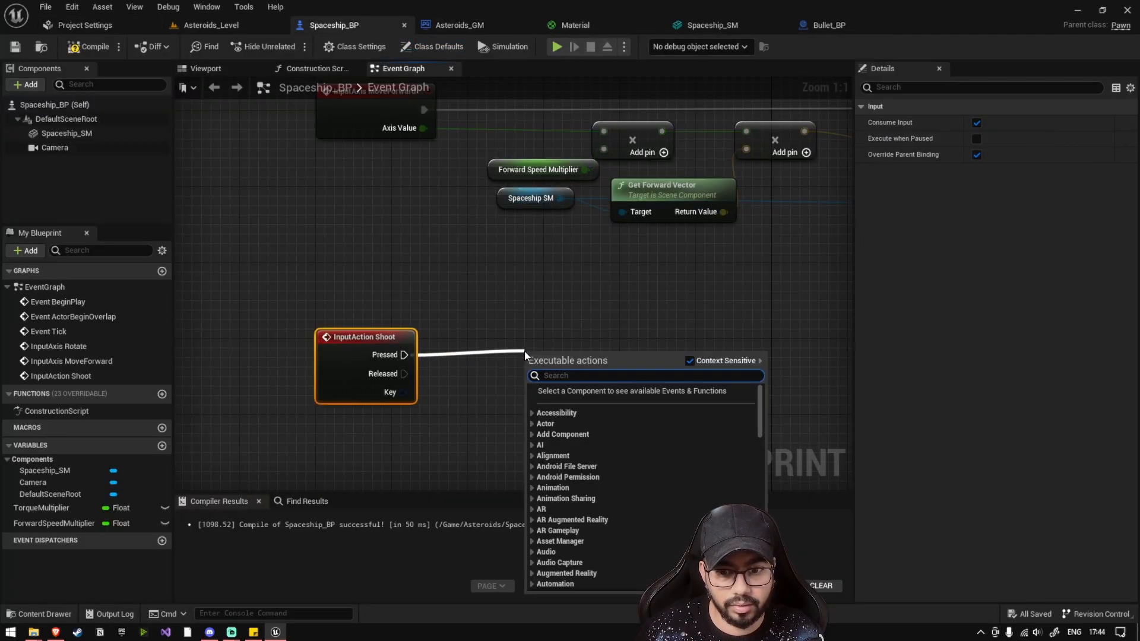
{"action": "type", "text": "spawnac"}
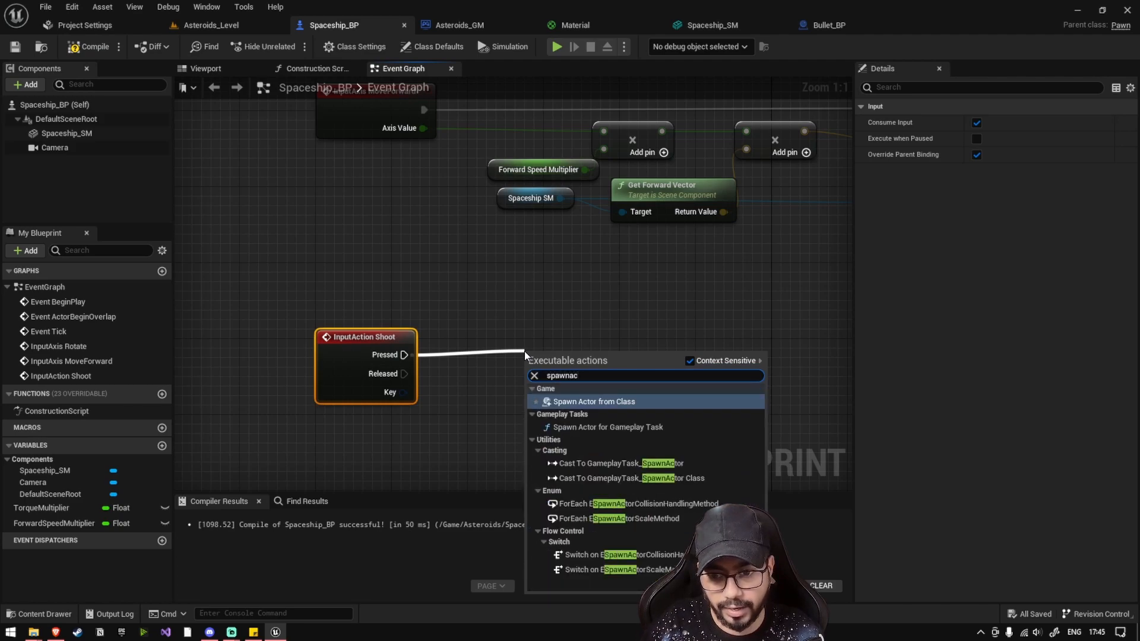
{"action": "left_click", "coordinate": [594, 401]}
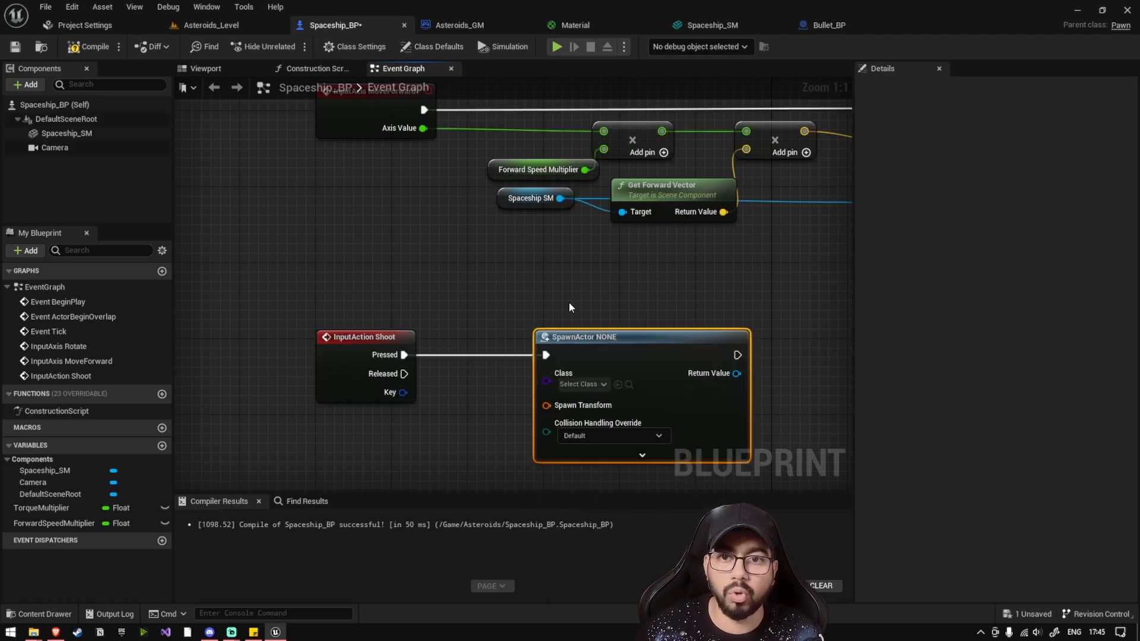
{"action": "mouse_move", "coordinate": [592, 340]}
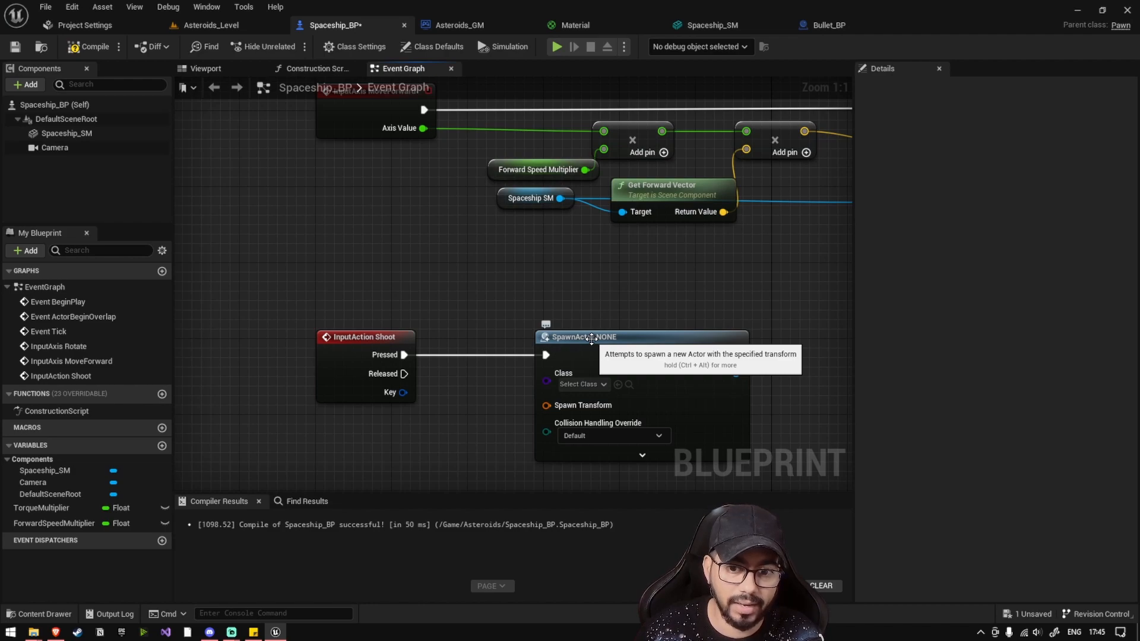
{"action": "left_click", "coordinate": [833, 23]}
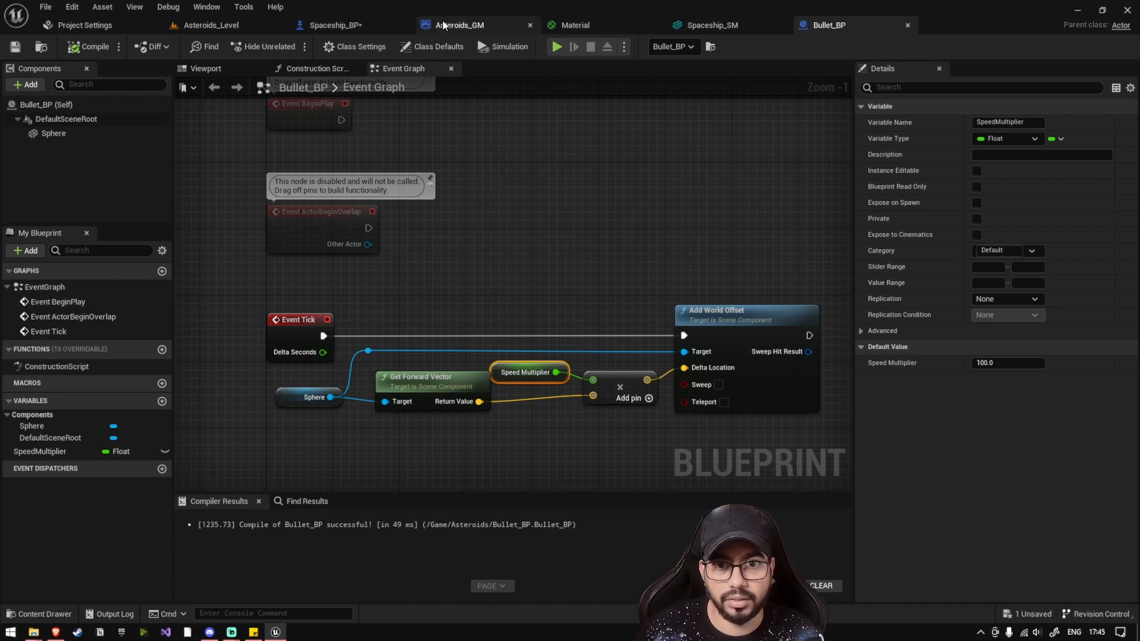
- Add a Scene component to Spaceship_BP in the viewport, then return to the event graph
{"action": "left_click", "coordinate": [331, 25]}
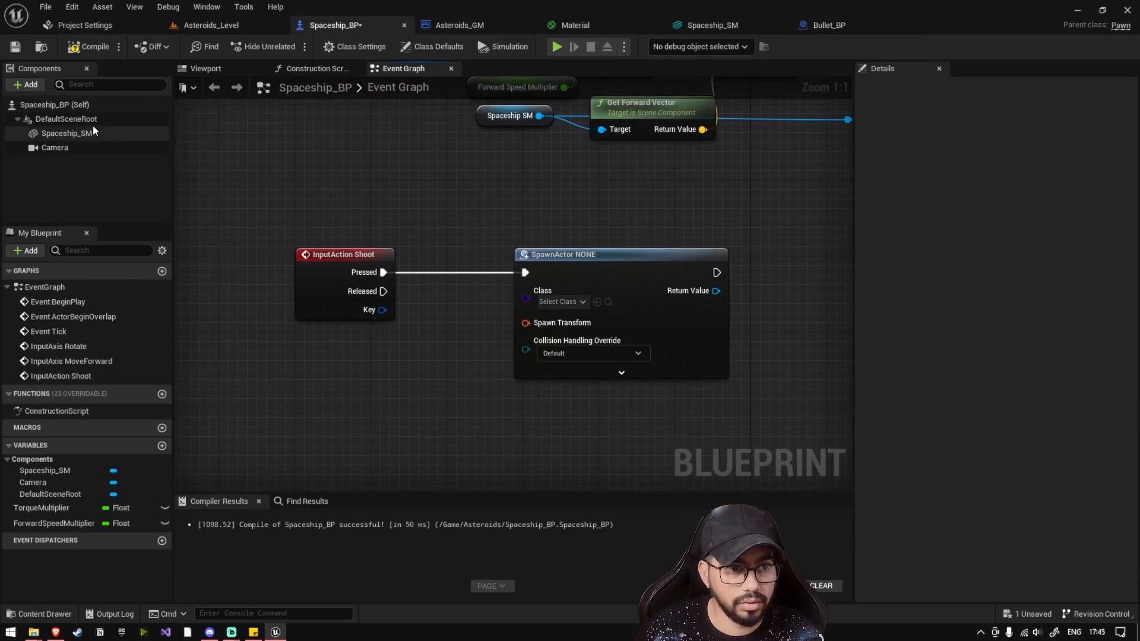
{"action": "left_click", "coordinate": [207, 69]}
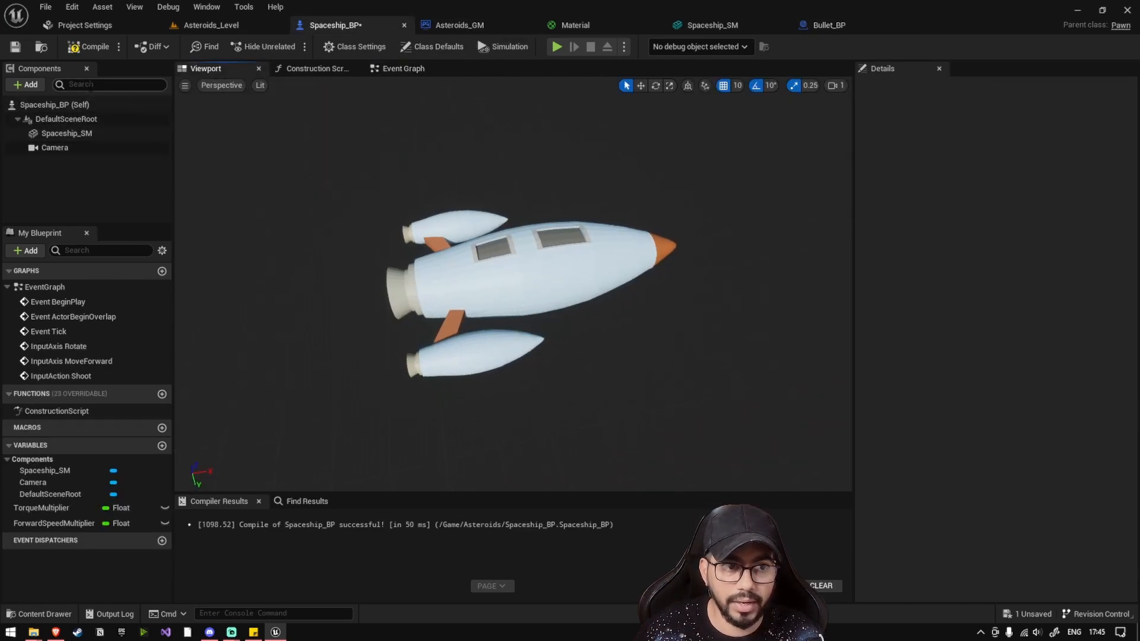
{"action": "left_click", "coordinate": [25, 84]}
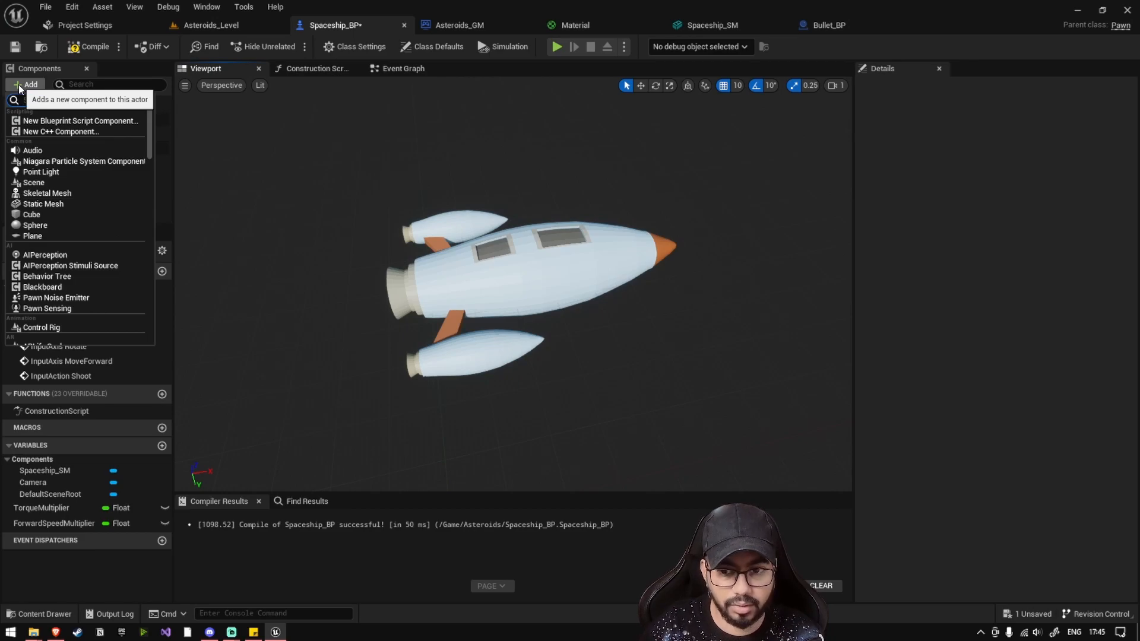
{"action": "type", "text": "Sce"}
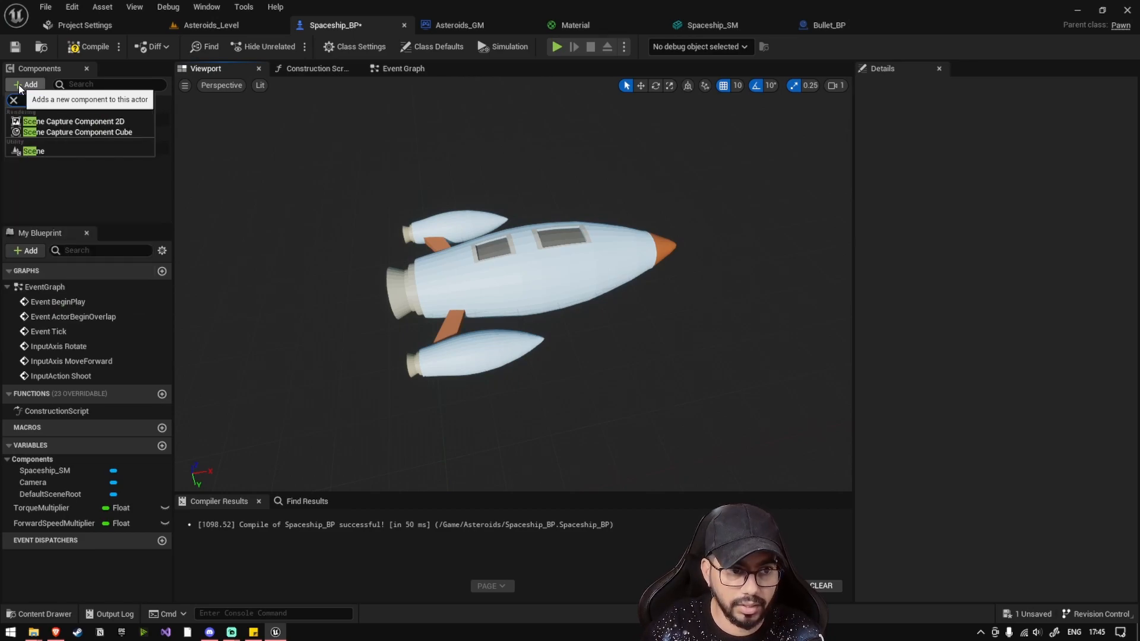
{"action": "left_click", "coordinate": [33, 151]}
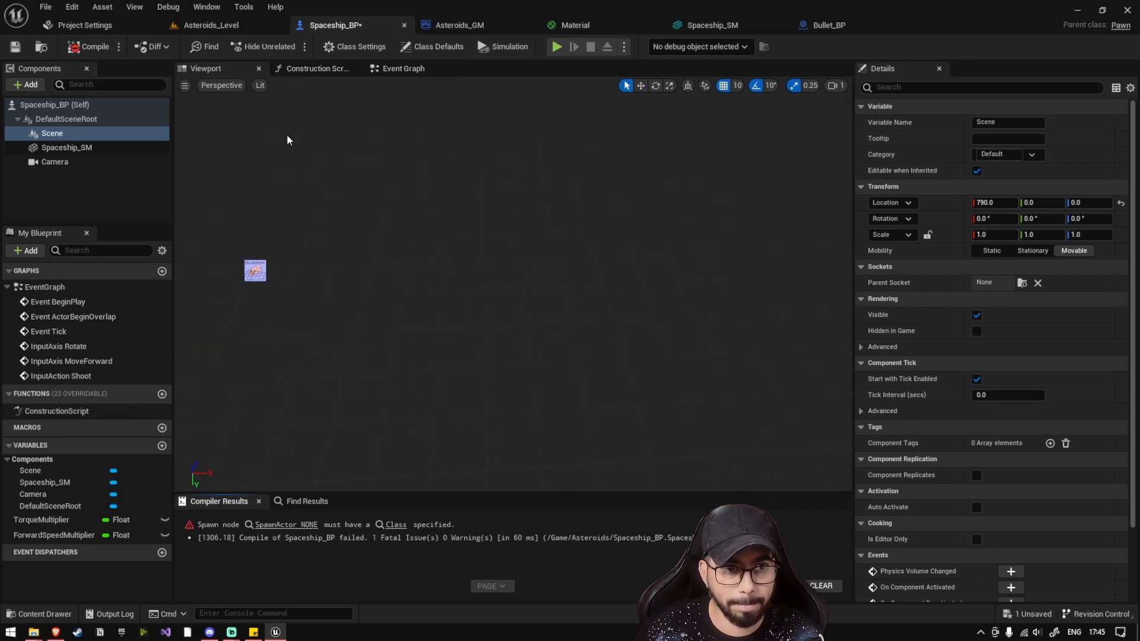
{"action": "left_click", "coordinate": [404, 69]}
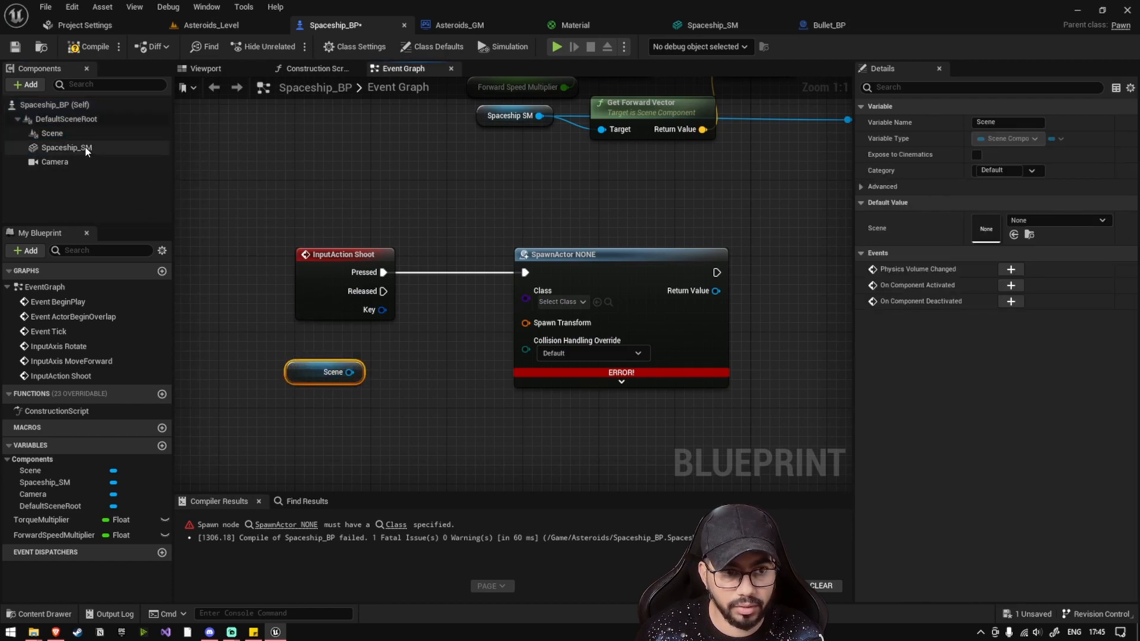
- Rename the Scene component to BulletSpawnPoint
{"action": "left_click", "coordinate": [52, 134]}
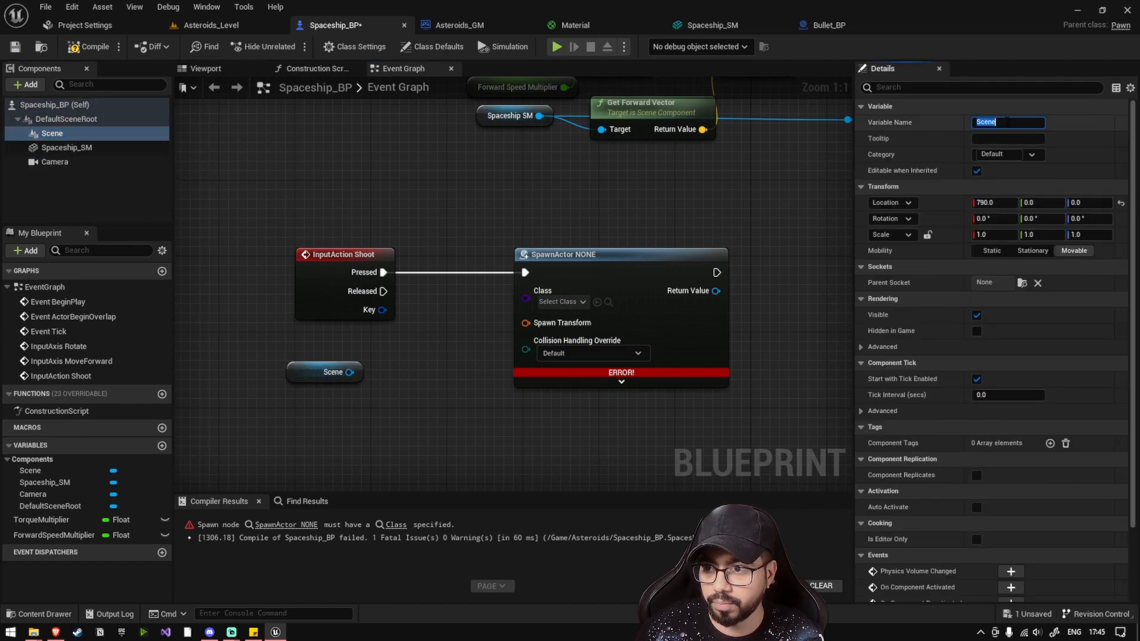
{"action": "type", "text": "B"}
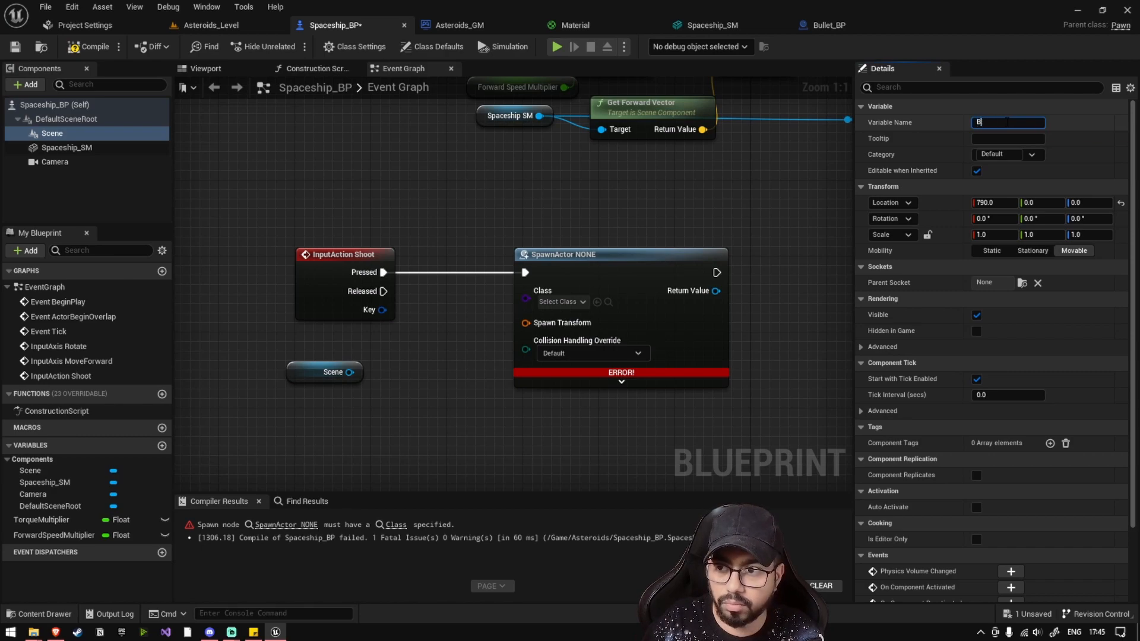
{"action": "type", "text": "ulletSpawnPoint"}
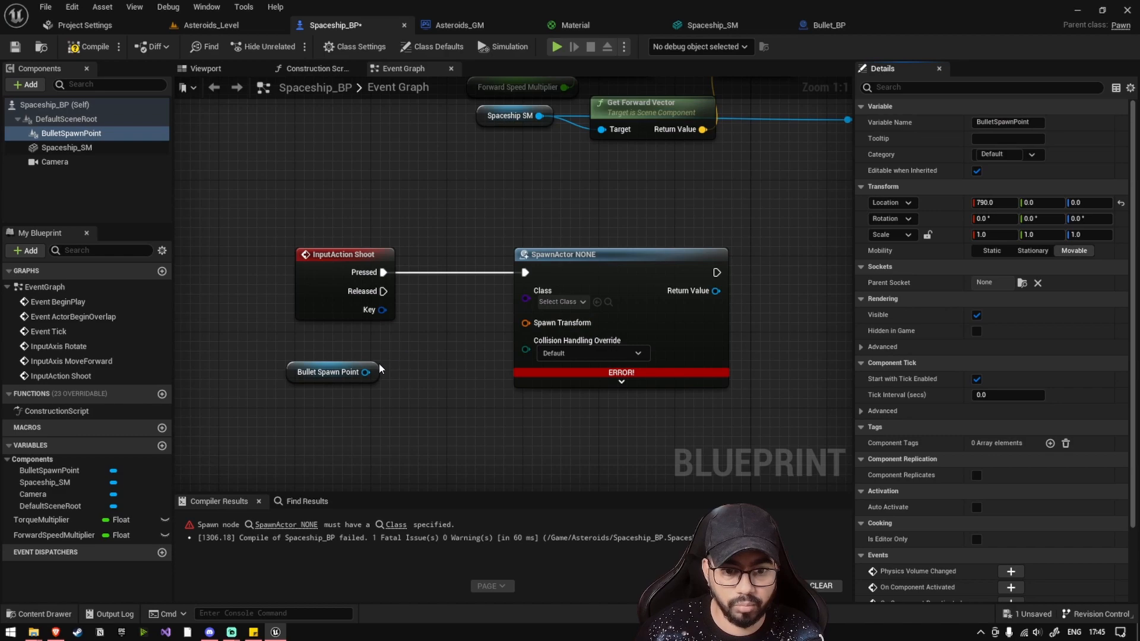
{"action": "mouse_move", "coordinate": [364, 422]}
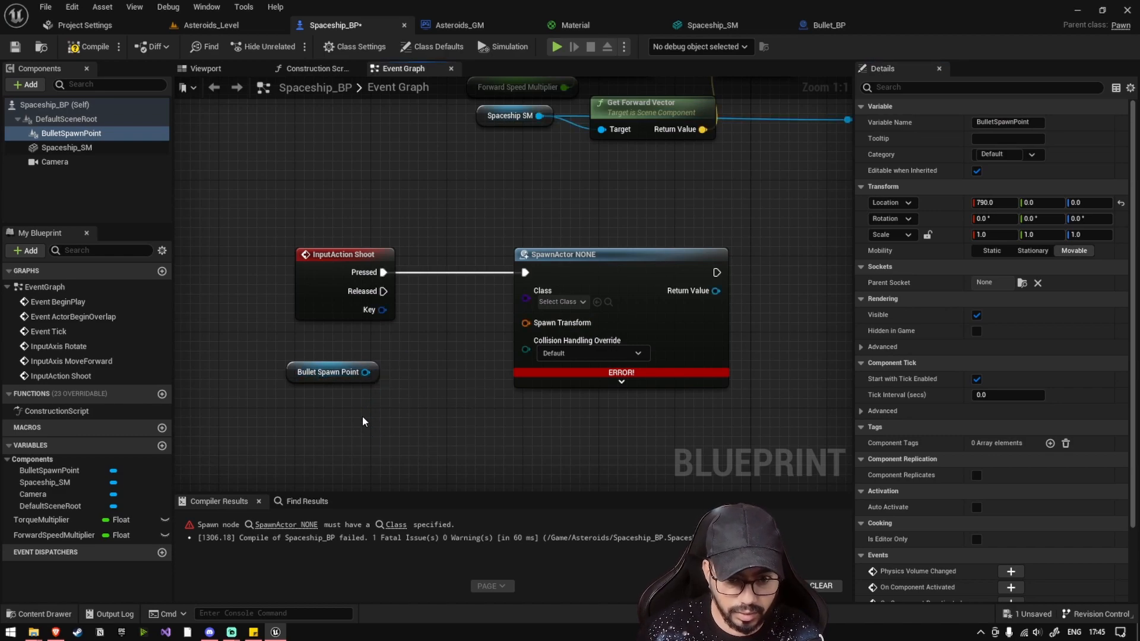
- Wire BulletSpawnPoint's Get World Transform into the spawn node's Spawn Transform
{"action": "type", "text": "getwo"}
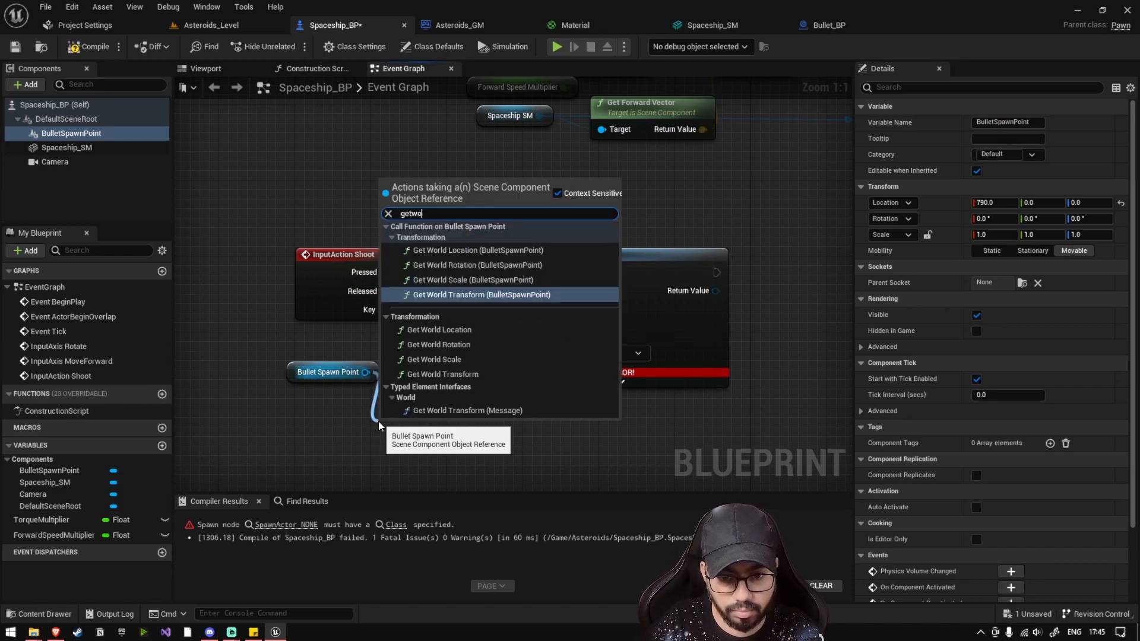
{"action": "left_click", "coordinate": [448, 295]}
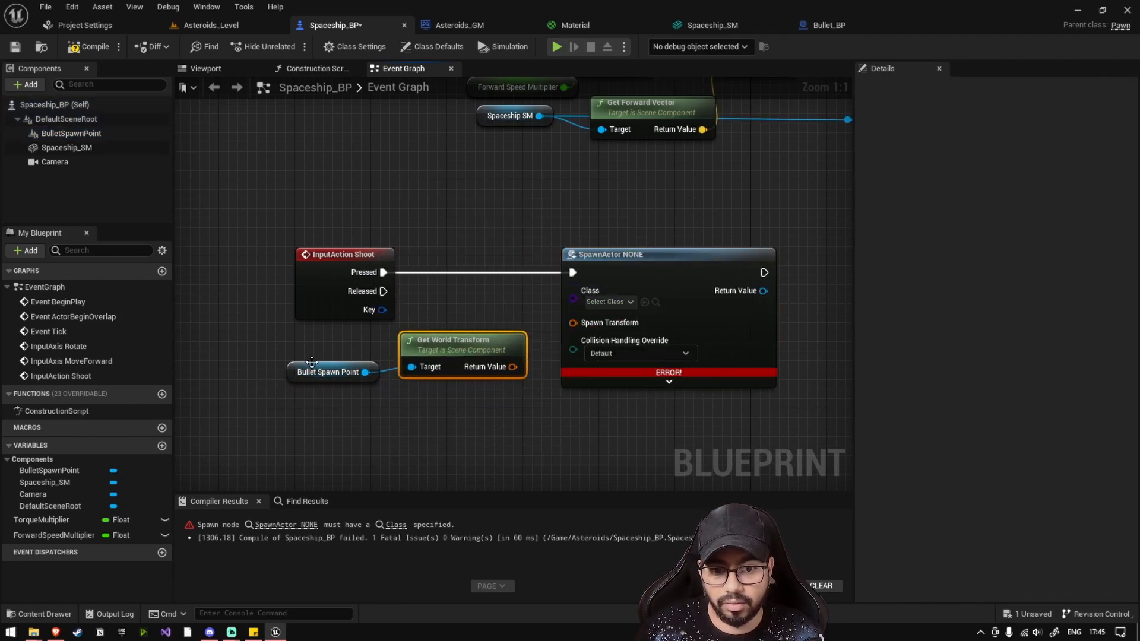
{"action": "left_click", "coordinate": [330, 372]}
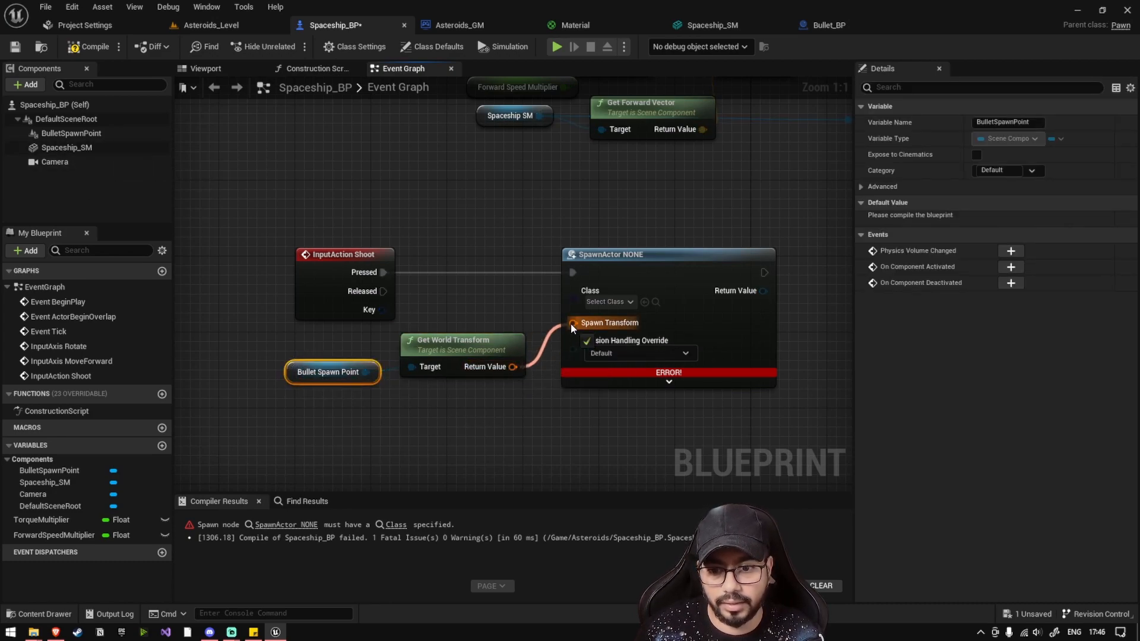
- Set the spawn node's Class to Bullet_BP
{"action": "left_click", "coordinate": [610, 302]}
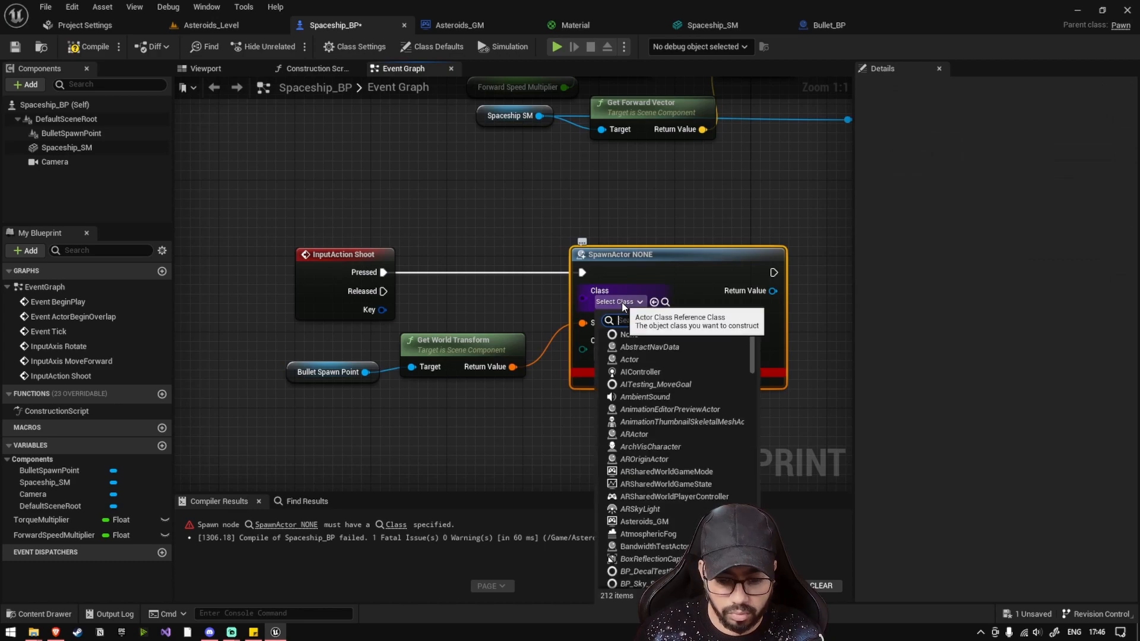
{"action": "type", "text": "Bulle"}
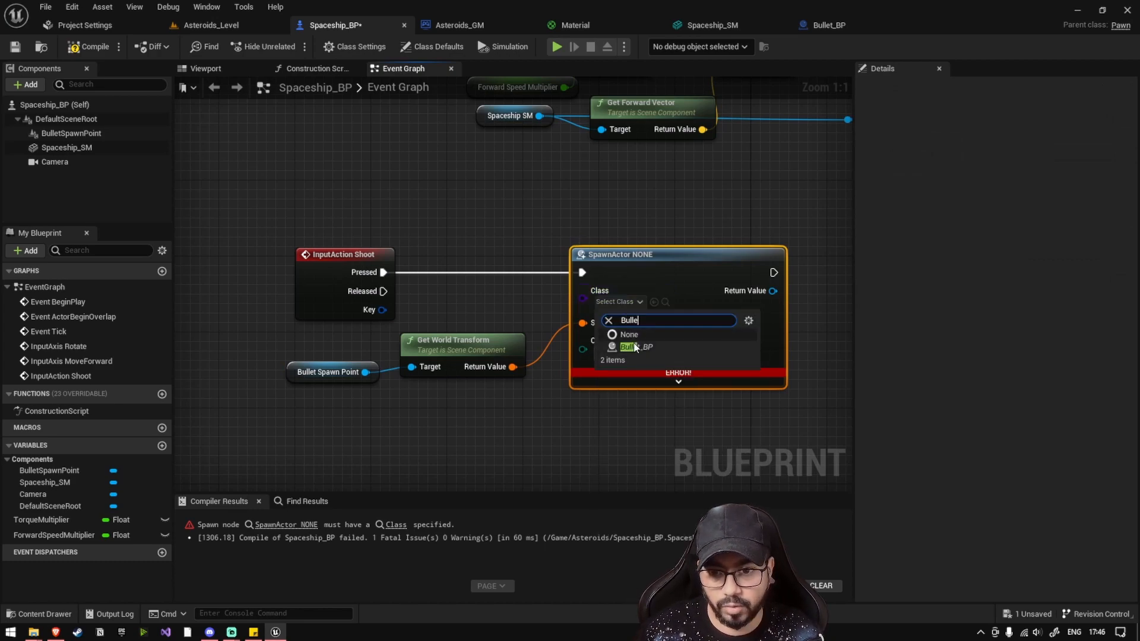
{"action": "left_click", "coordinate": [634, 347]}
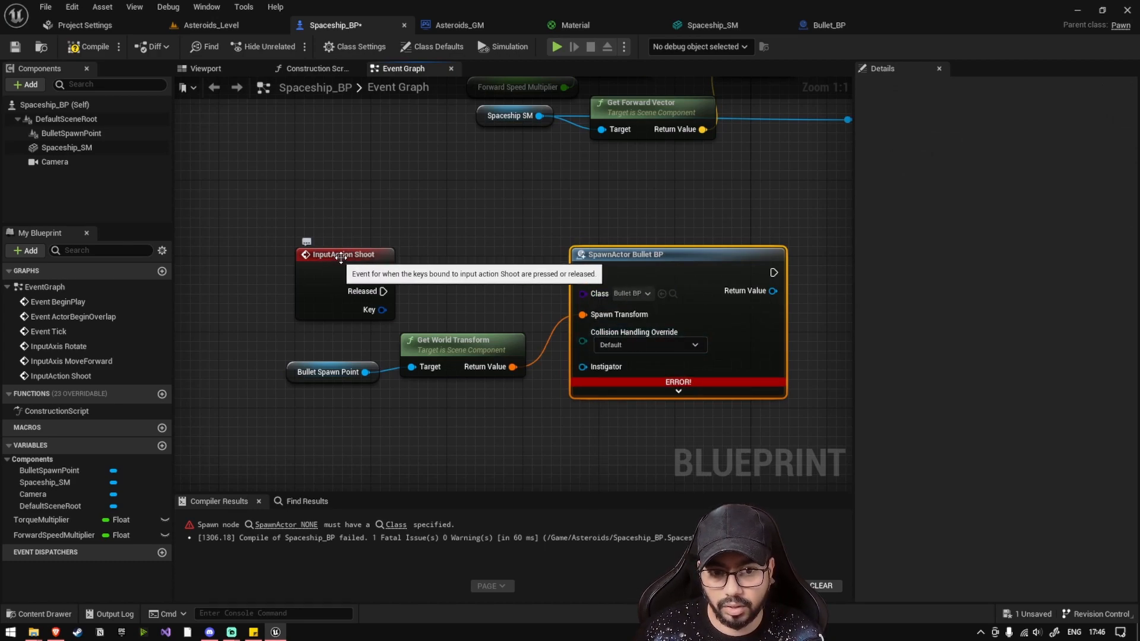
{"action": "left_click_drag", "start_coordinate": [384, 272], "coordinate": [582, 272]}
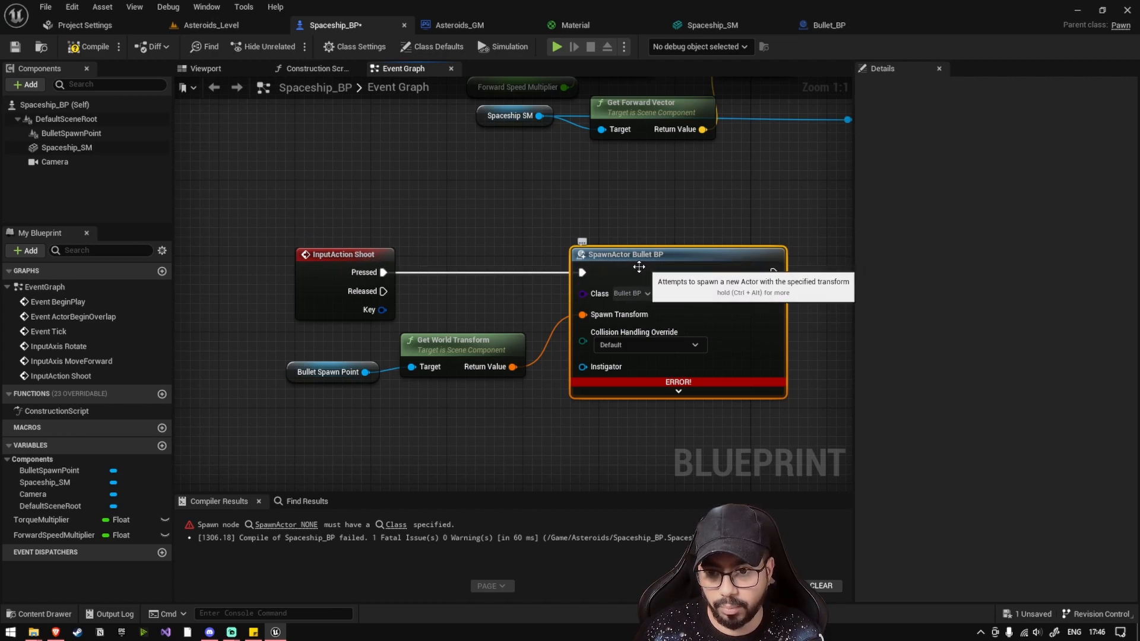
{"action": "mouse_move", "coordinate": [214, 104]}
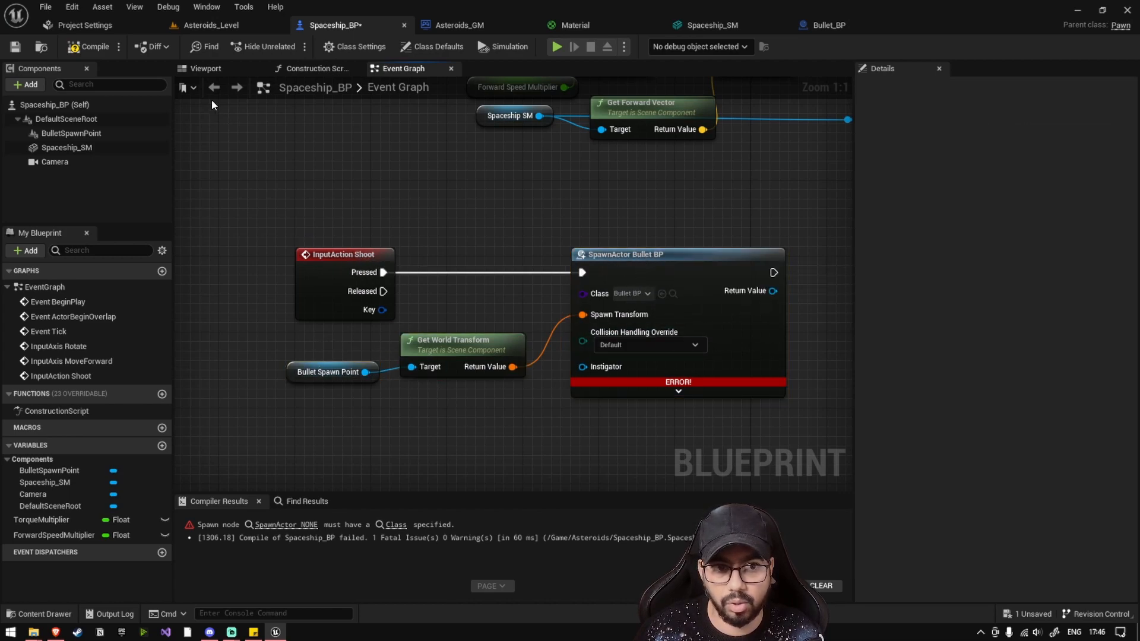
- Check BulletSpawnPoint's position, set collision handling to Try To Adjust Location But Always Spawn, and compile
{"action": "left_click", "coordinate": [206, 69]}
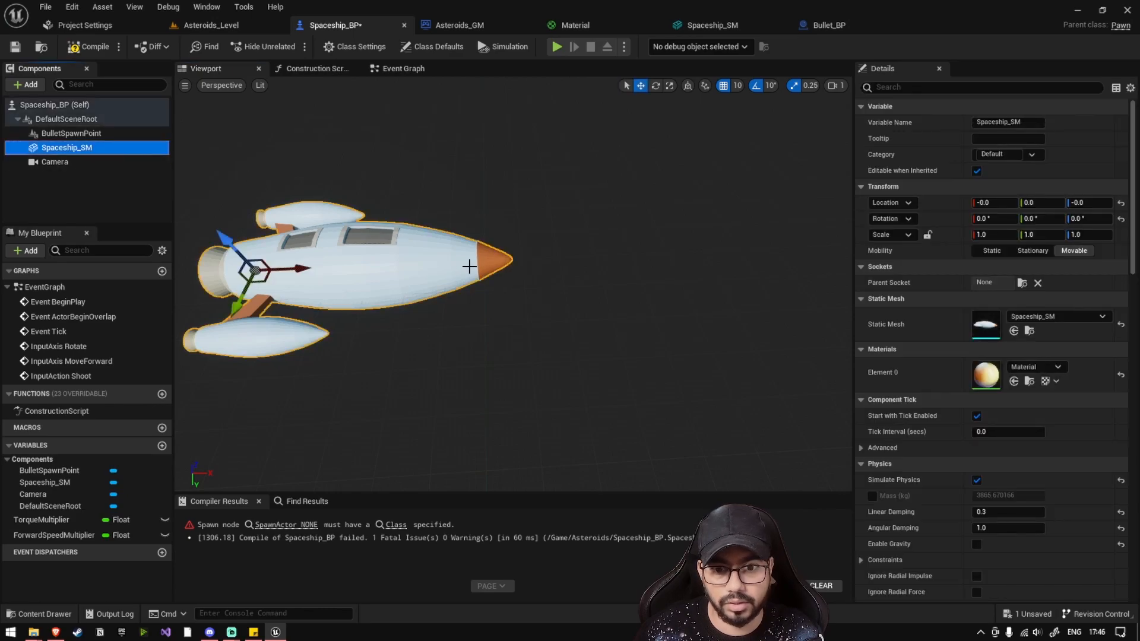
{"action": "left_click", "coordinate": [71, 133]}
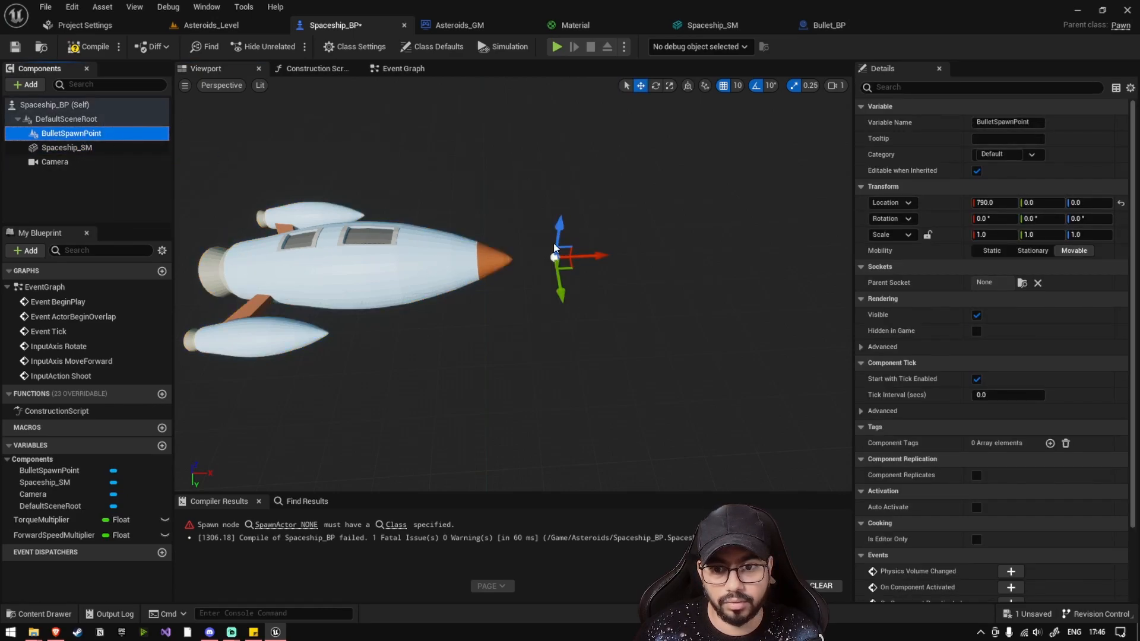
{"action": "left_click", "coordinate": [402, 69]}
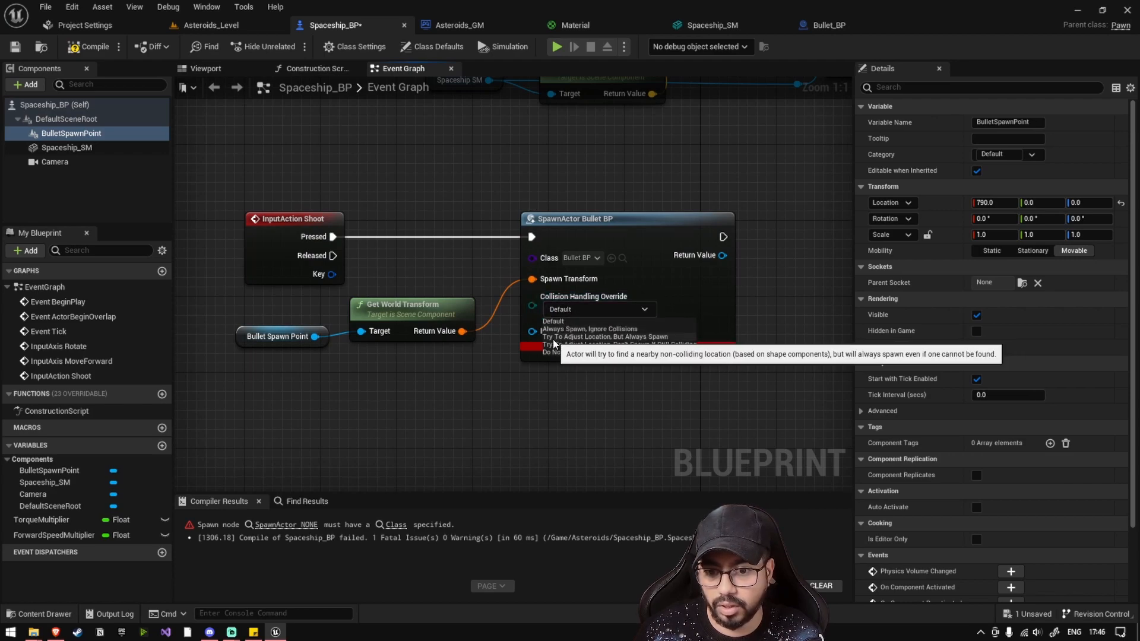
{"action": "left_click", "coordinate": [607, 338]}
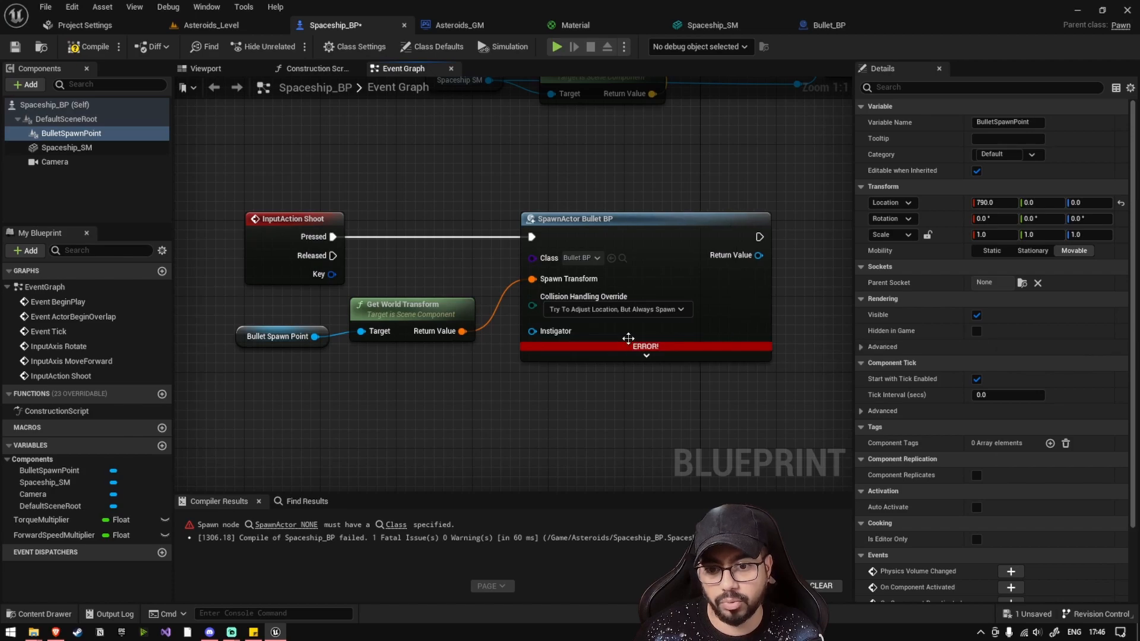
{"action": "mouse_move", "coordinate": [622, 335]}
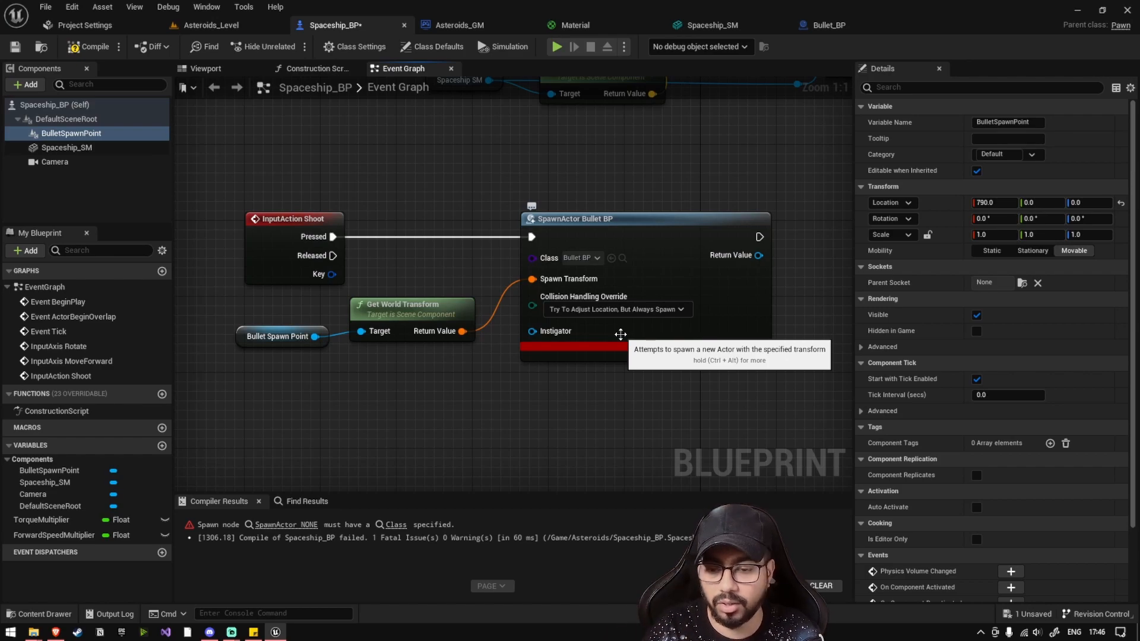
{"action": "left_click", "coordinate": [86, 46]}
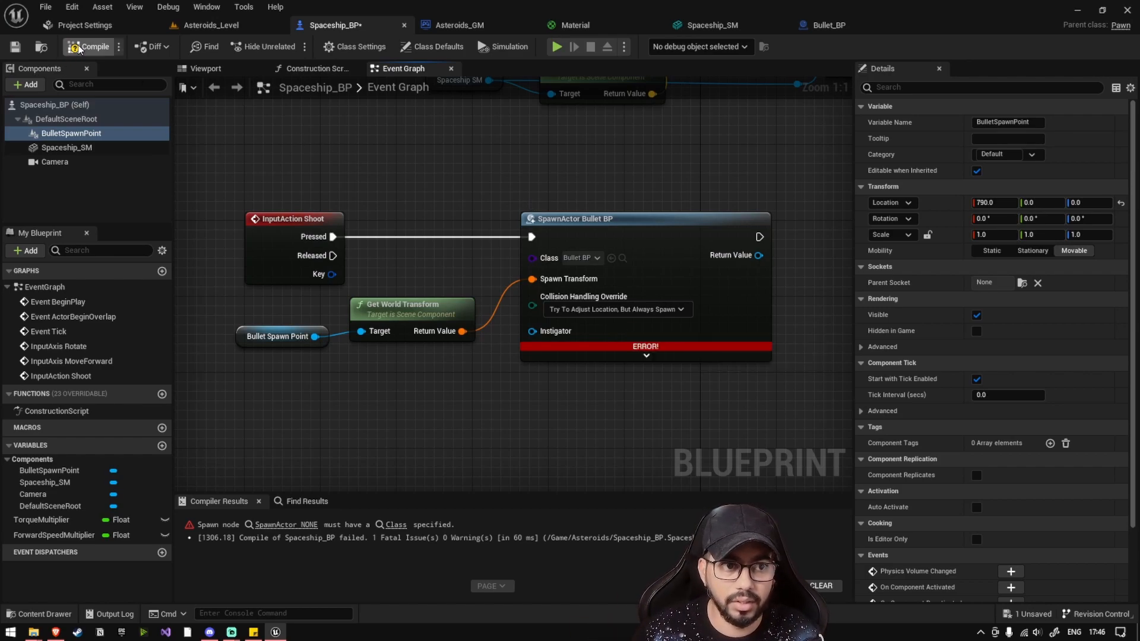
{"action": "left_click", "coordinate": [88, 46]}
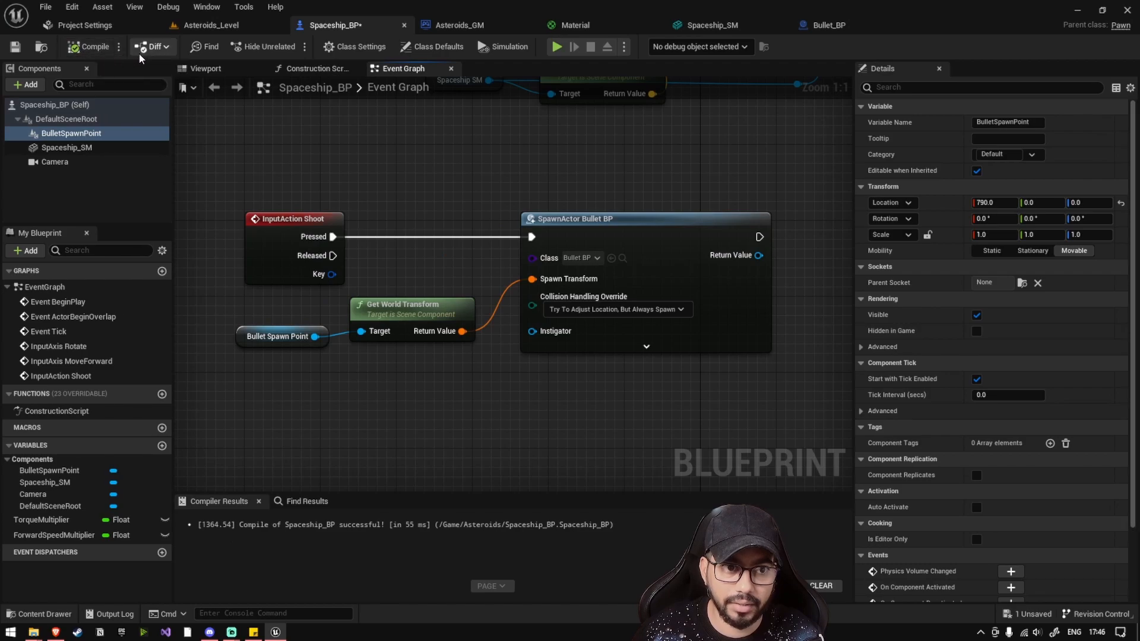
{"action": "left_click", "coordinate": [211, 24]}
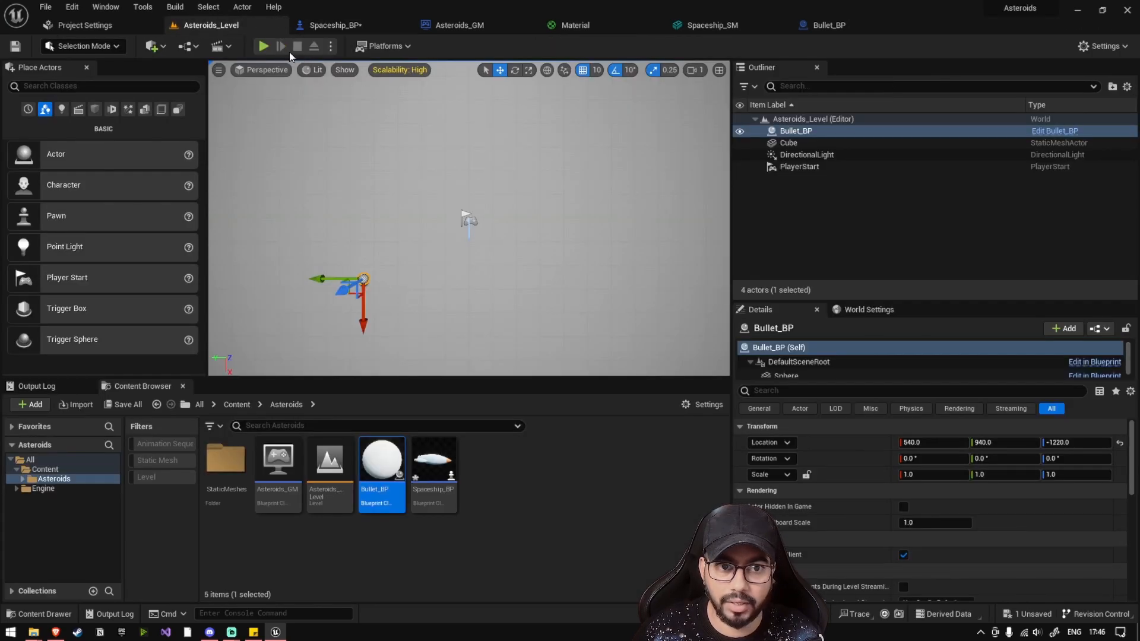
{"action": "left_click", "coordinate": [264, 46]}
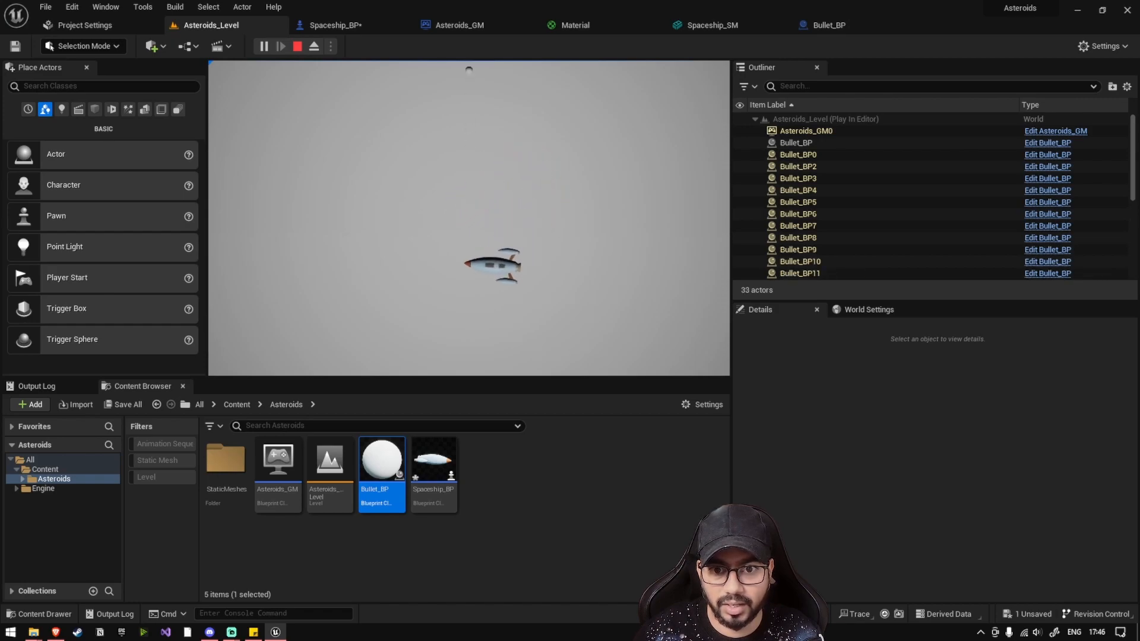
{"action": "left_click", "coordinate": [296, 46]}
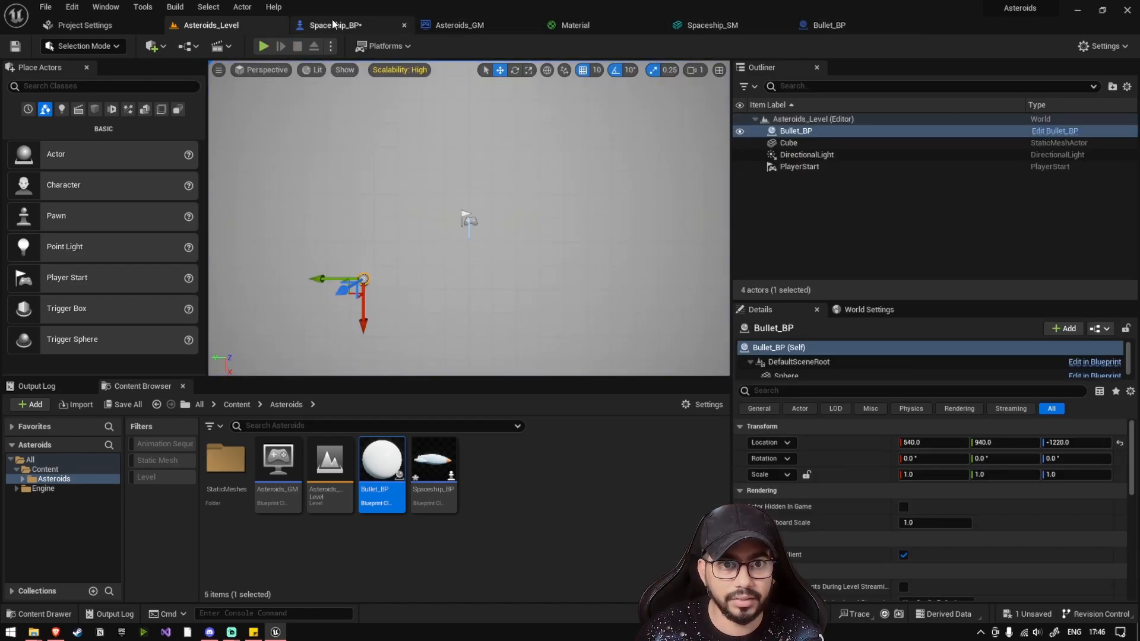
{"action": "left_click", "coordinate": [343, 25]}
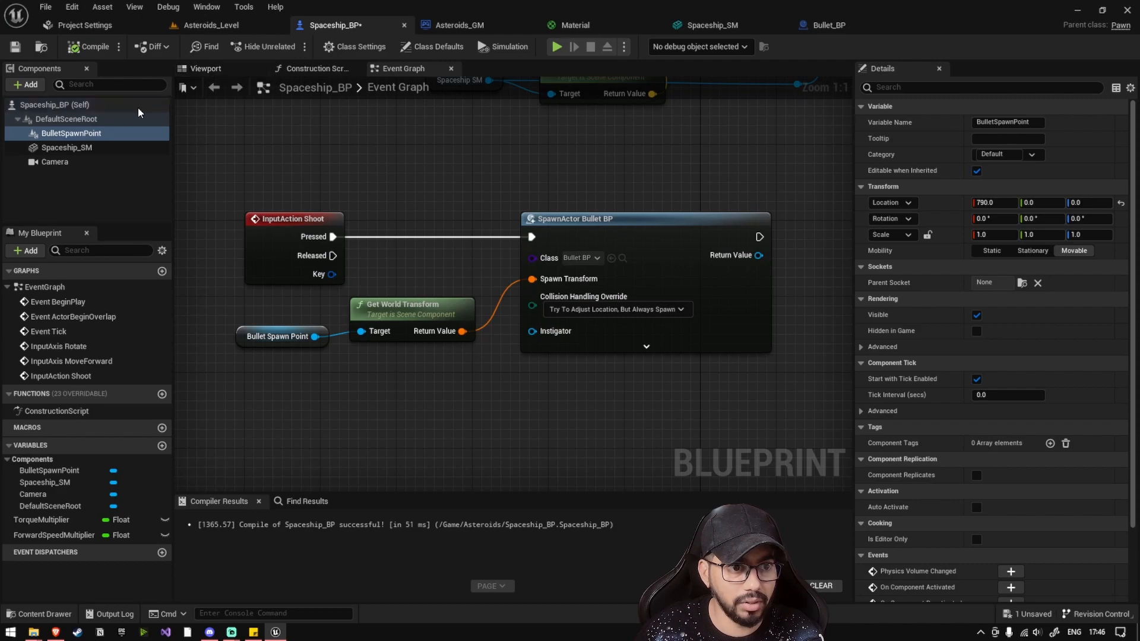
- Attach BulletSpawnPoint as a child of the Spaceship_SM mesh
{"action": "left_click", "coordinate": [207, 69]}
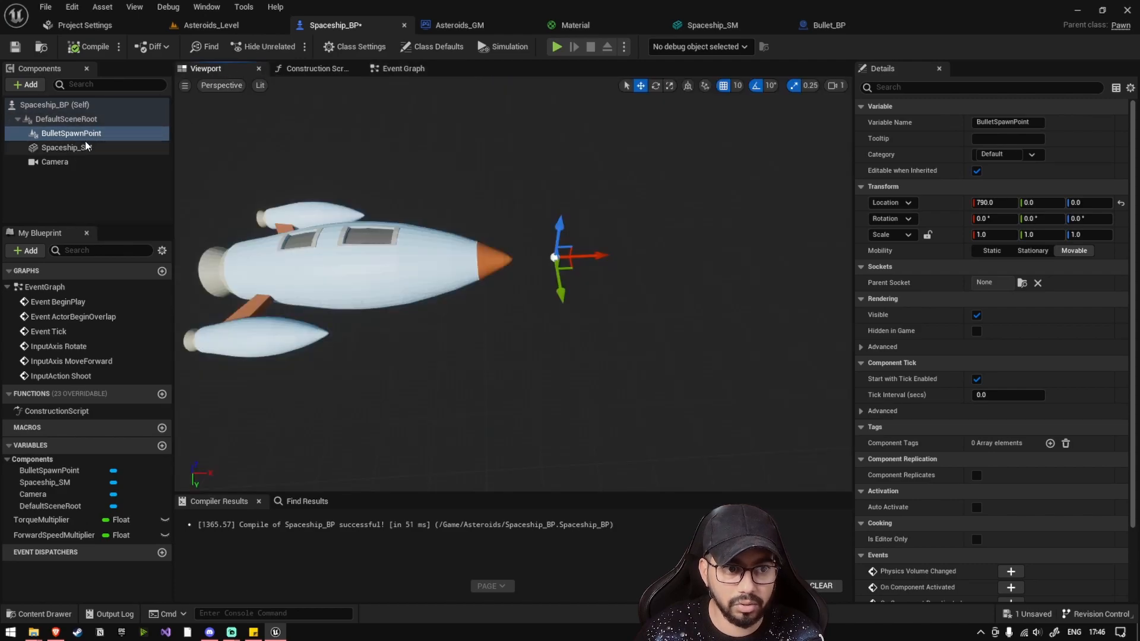
{"action": "left_click", "coordinate": [66, 147]}
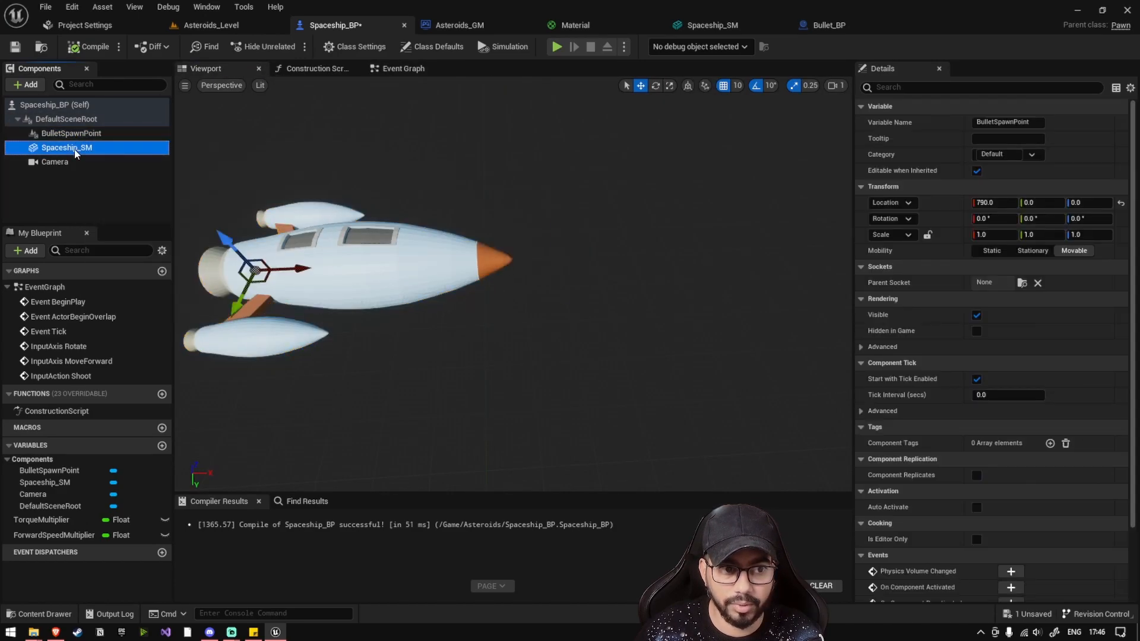
{"action": "left_click", "coordinate": [71, 133]}
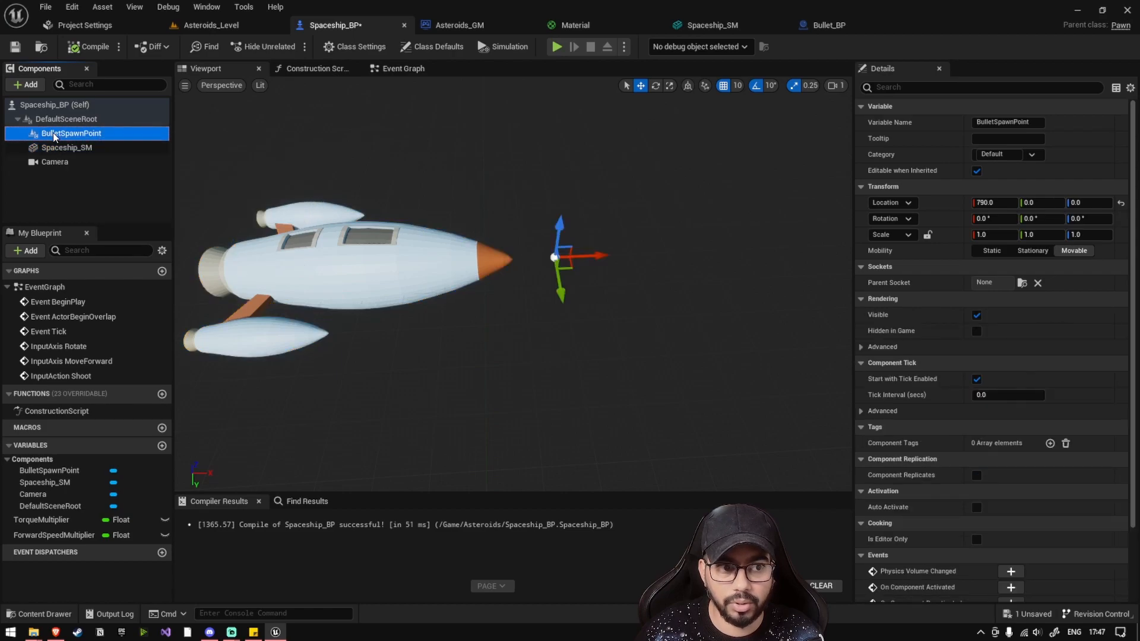
{"action": "left_click_drag", "start_coordinate": [71, 133], "coordinate": [66, 133]}
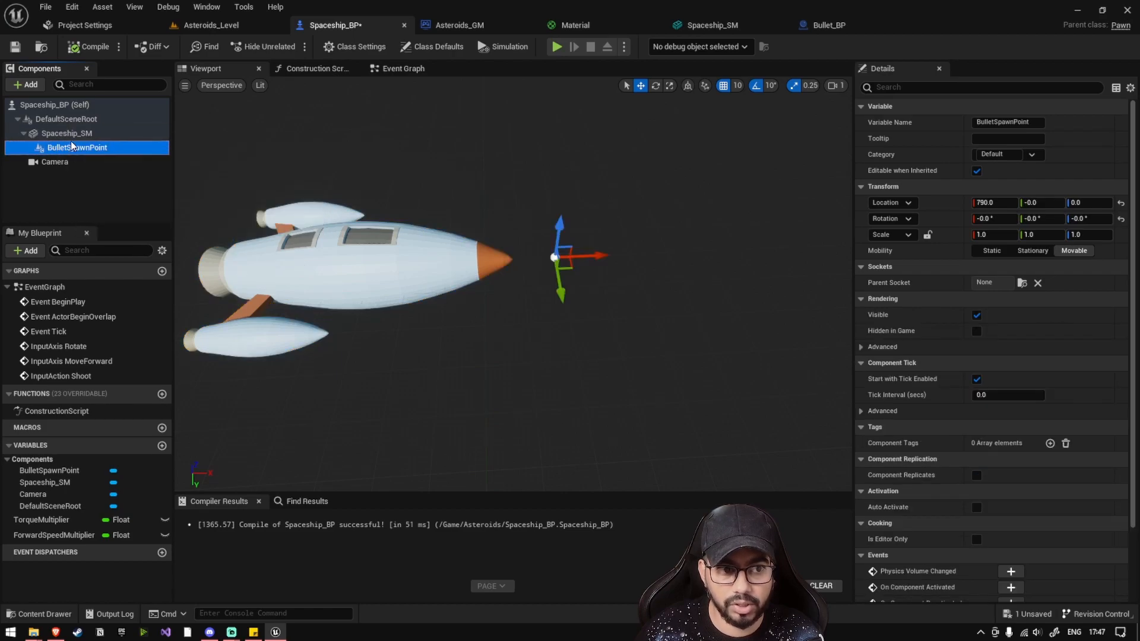
{"action": "left_click", "coordinate": [66, 133]}
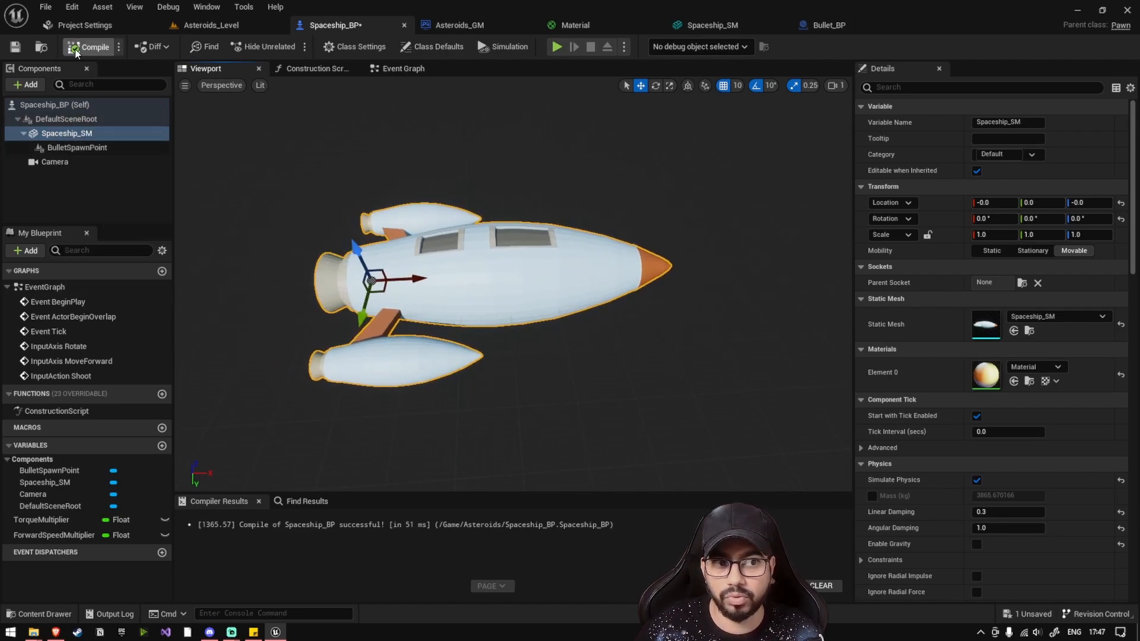
- Compile Spaceship_BP and play the level to test firing
{"action": "left_click", "coordinate": [212, 25]}
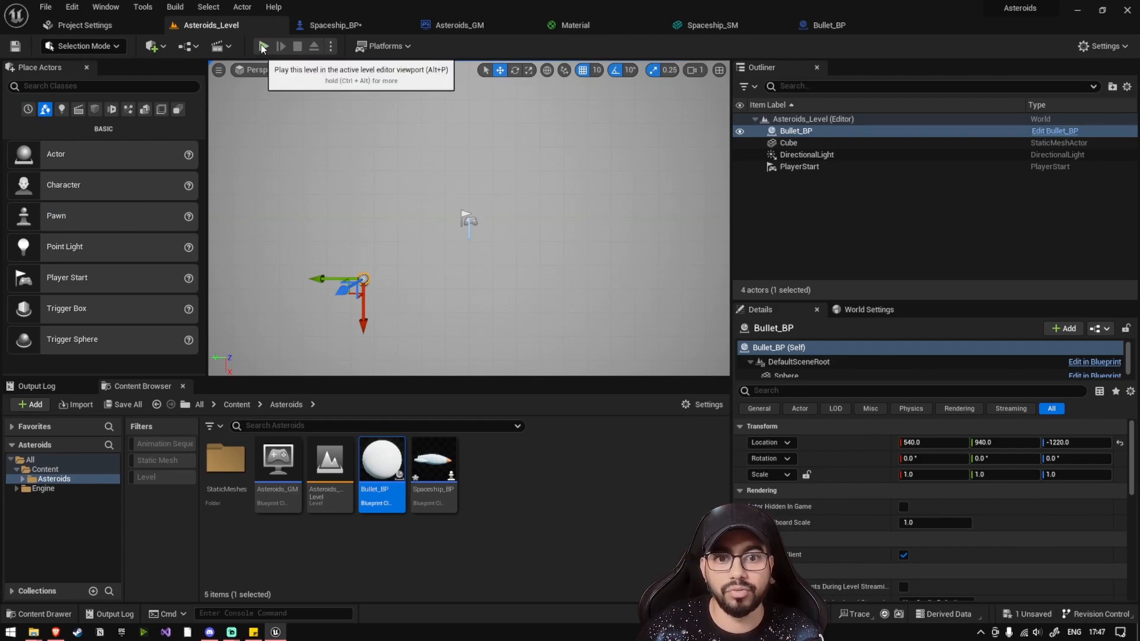
{"action": "left_click", "coordinate": [263, 46]}
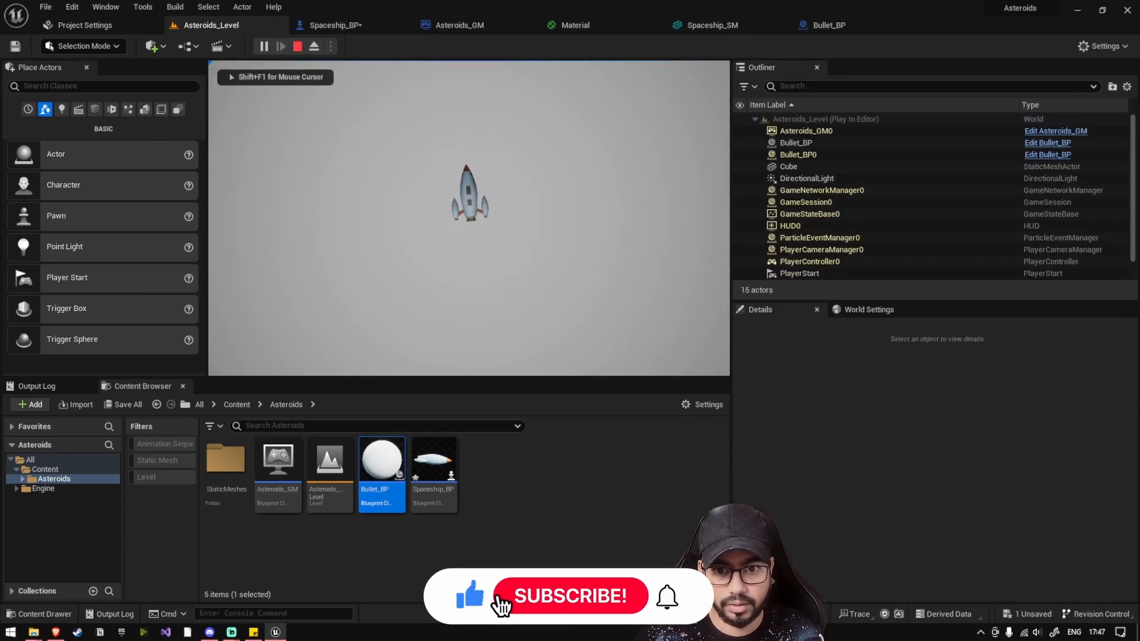